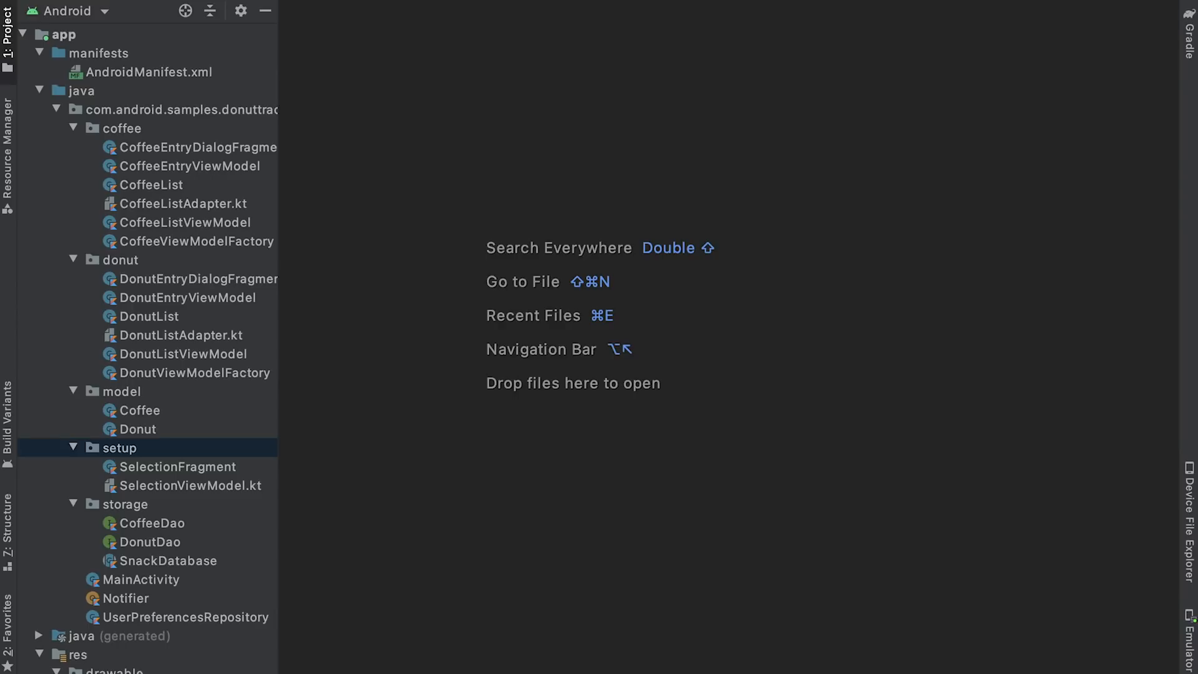
Step: Review UserPreferencesRepository's coffeeTrackerPreferencesFlow and both ViewModel factory files
scroll(down, 3)
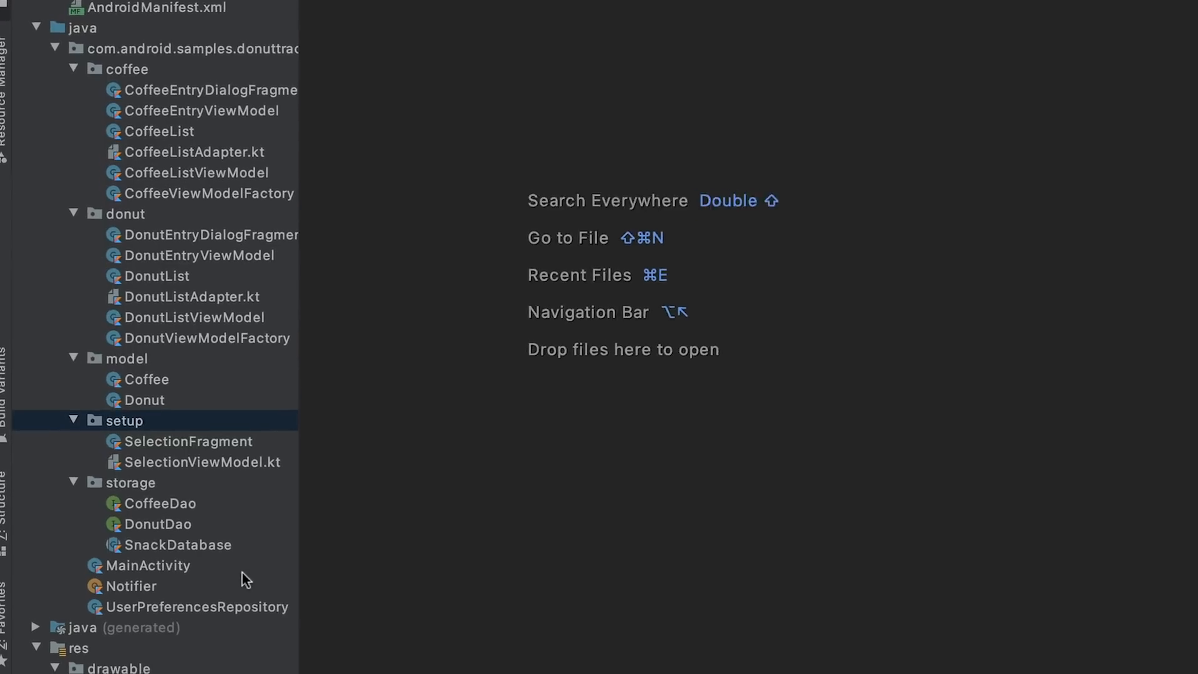
scroll(down, 3)
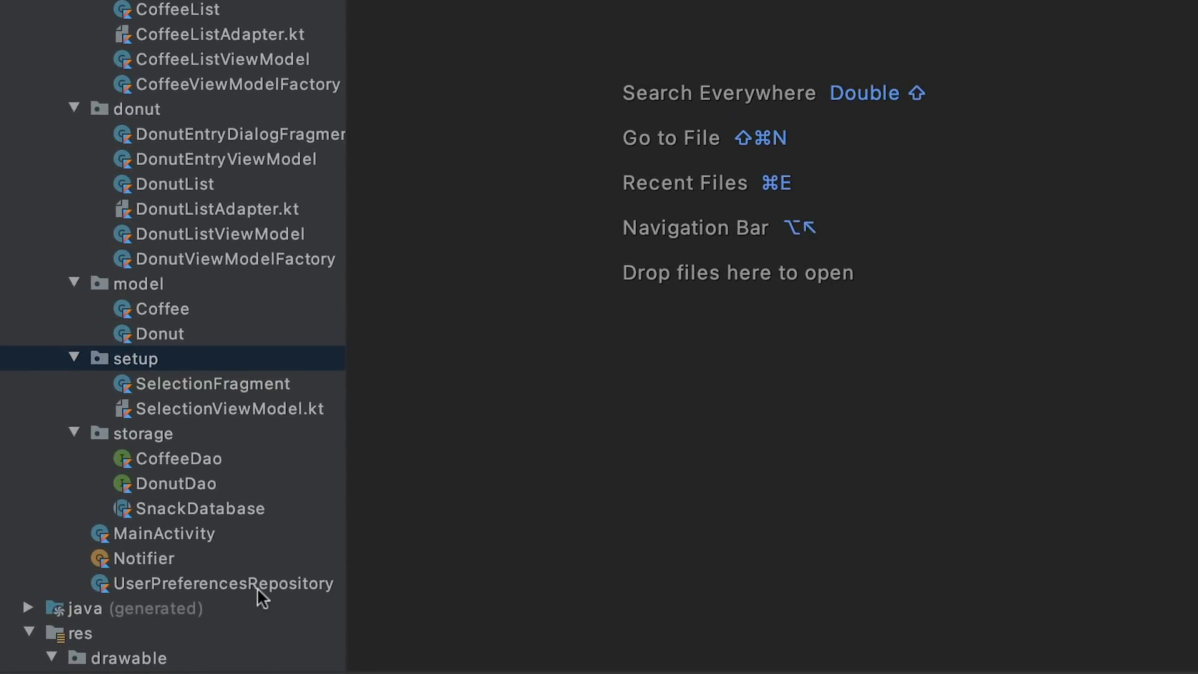
double_click(222, 583)
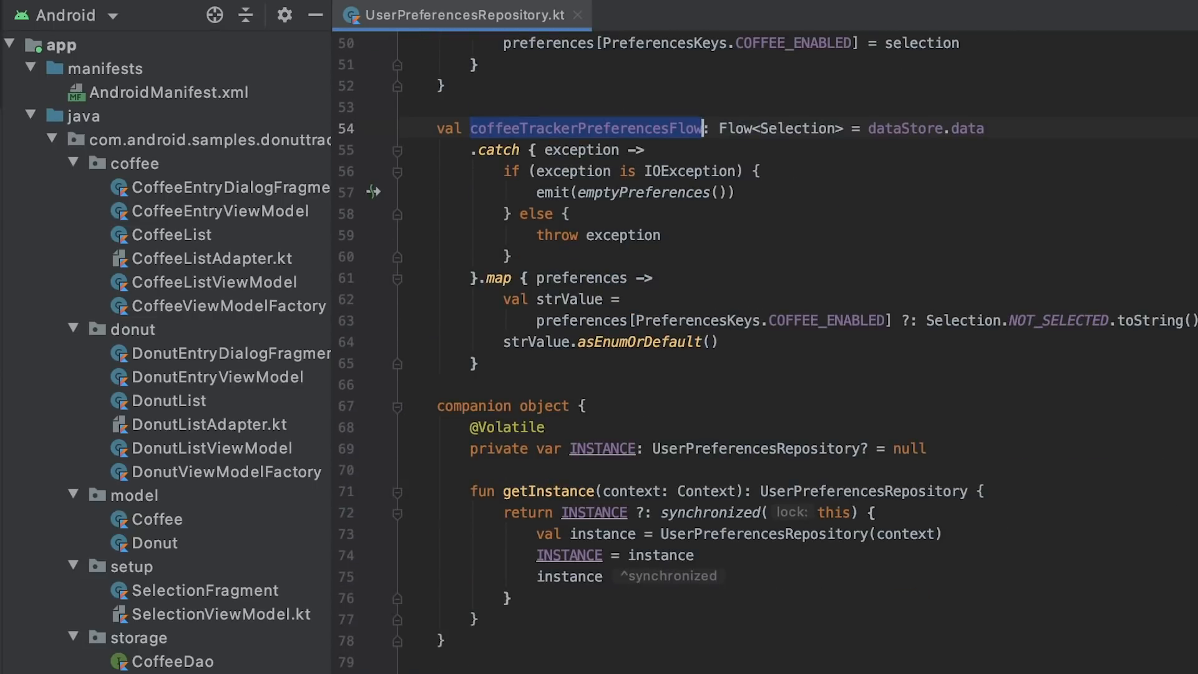
double_click(227, 306)
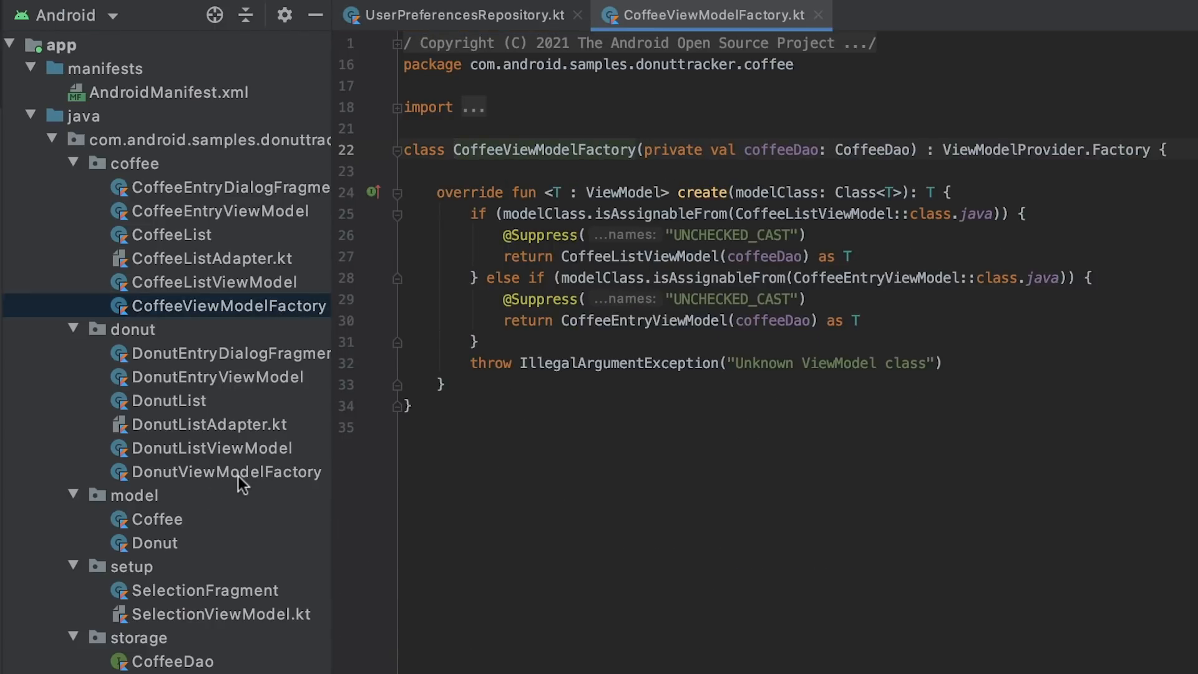
click(227, 471)
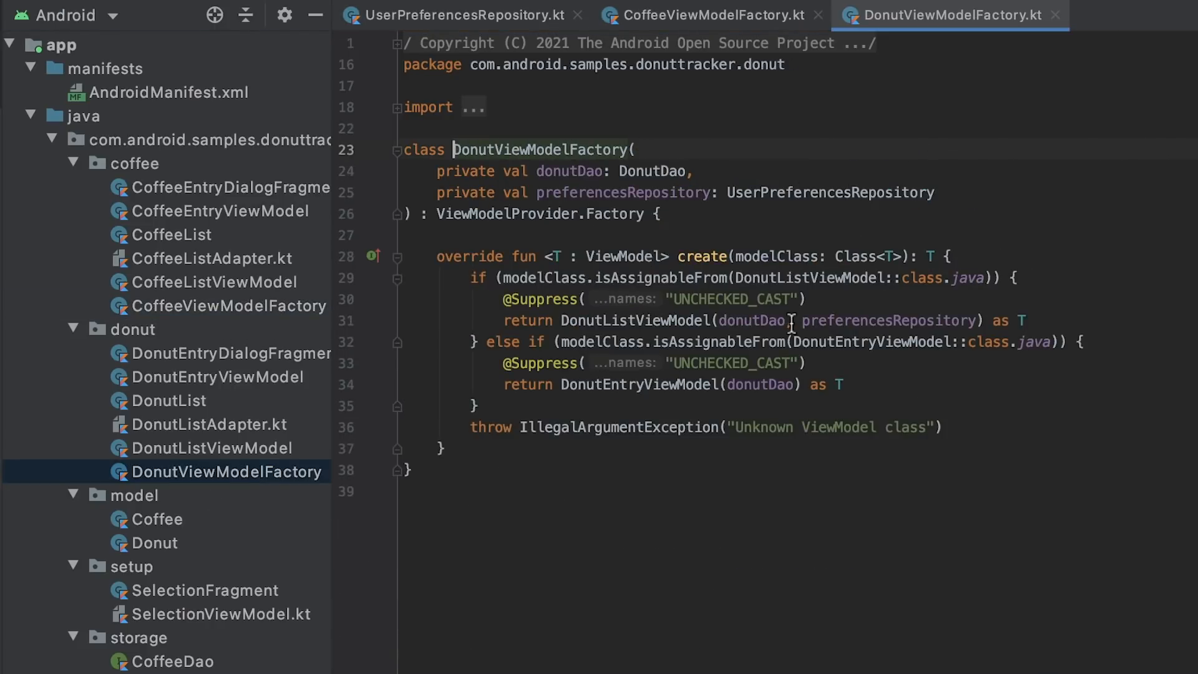
click(203, 448)
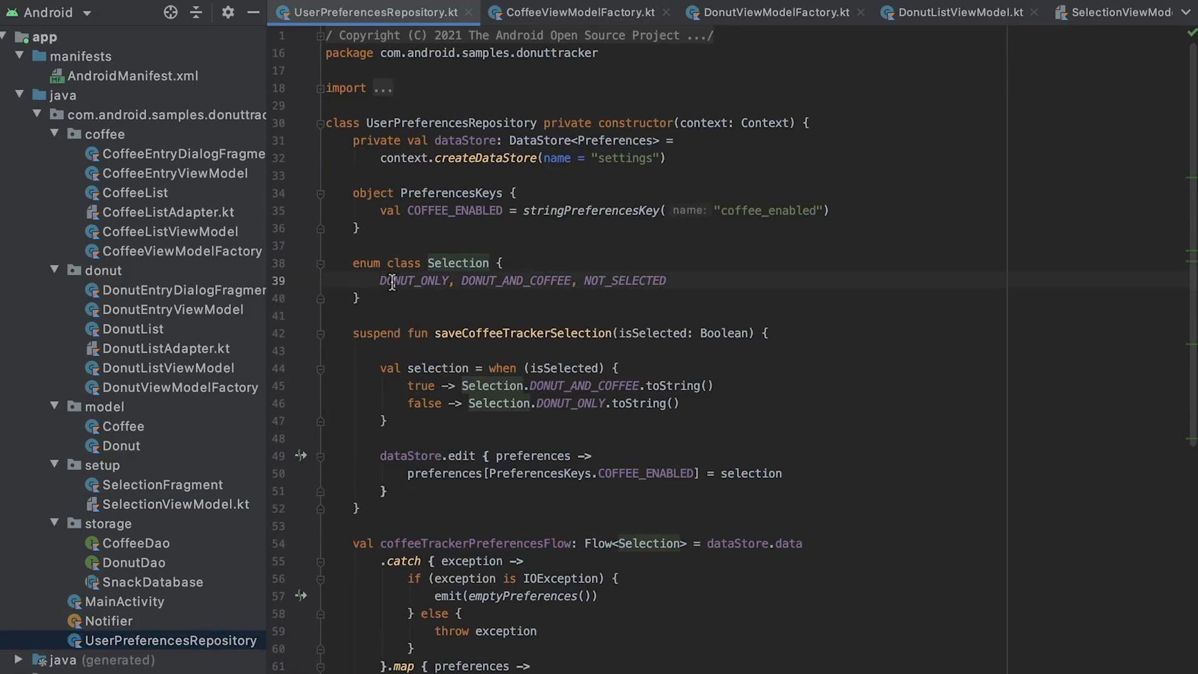
Step: Review the Selection enum's DONUT_ONLY and DONUT_AND_COFFEE values in UserPreferencesRepository
double_click(414, 280)
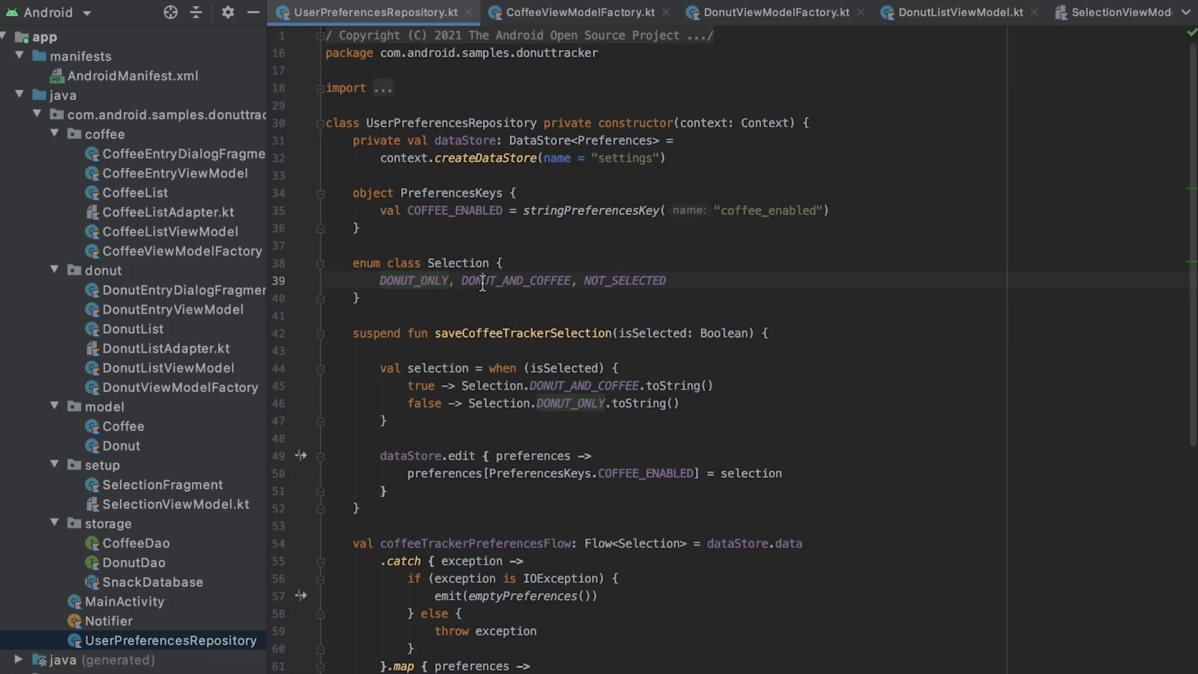
double_click(515, 281)
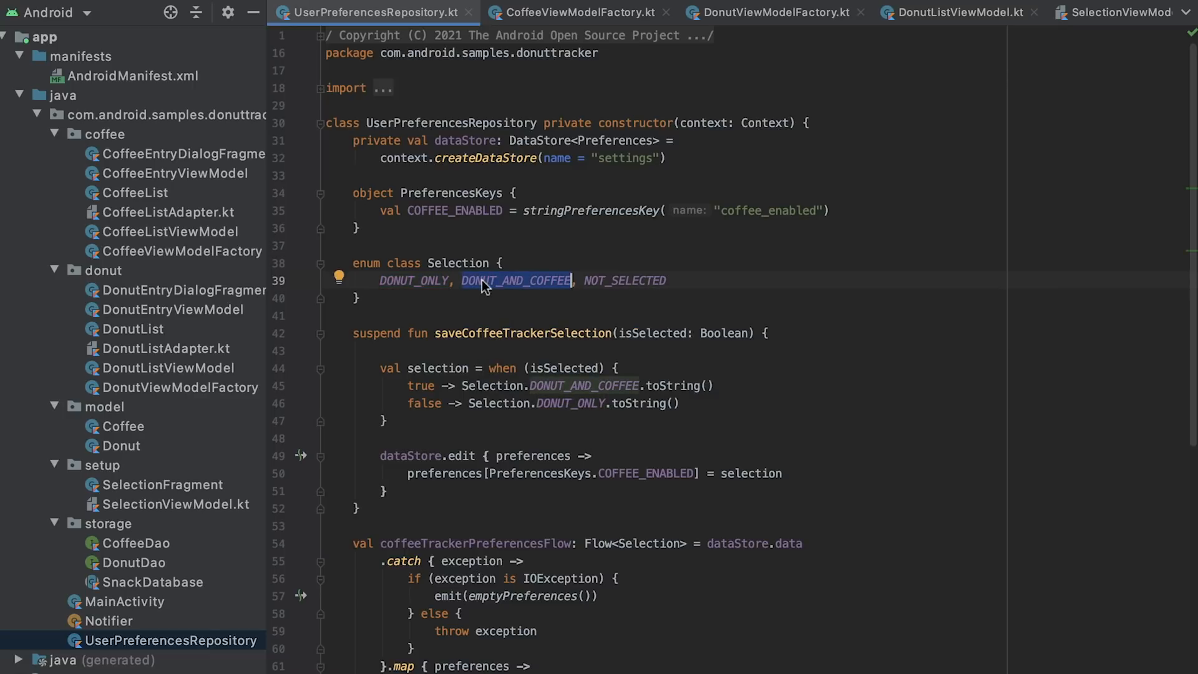
mouse_move(622, 281)
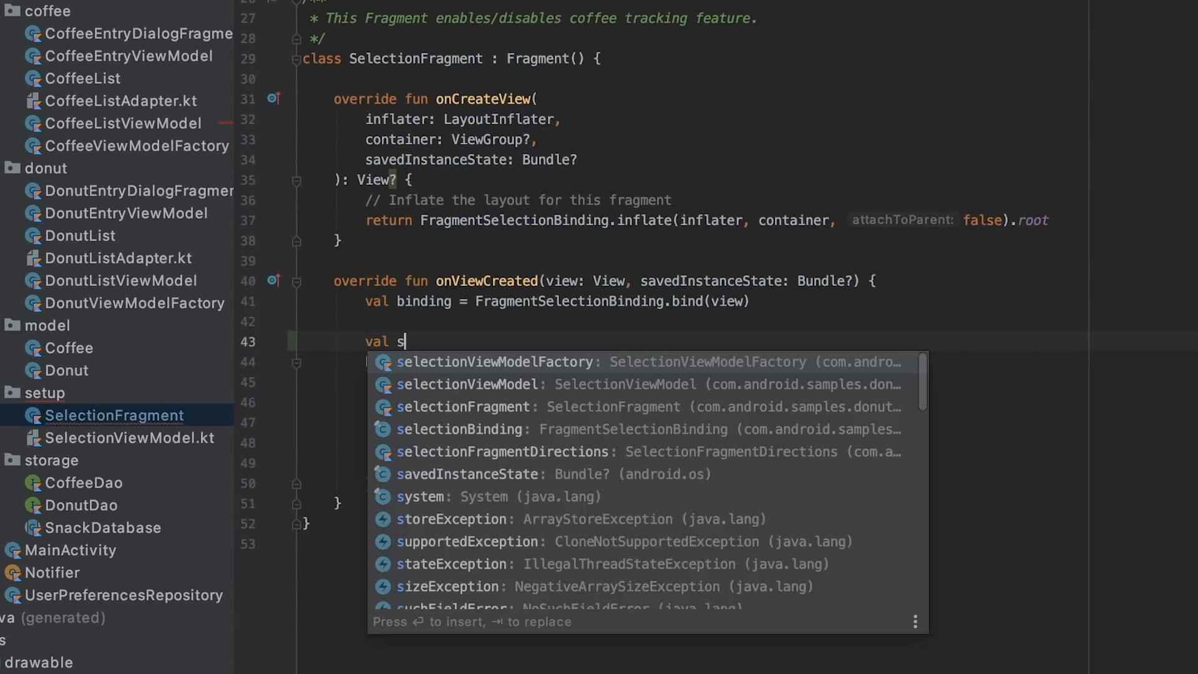
Step: Obtain selectionViewModel via SelectionViewModelFactory with the UserPreferencesRepository instance
text(electionViewModel:SelectionViewModel by viewModels {)
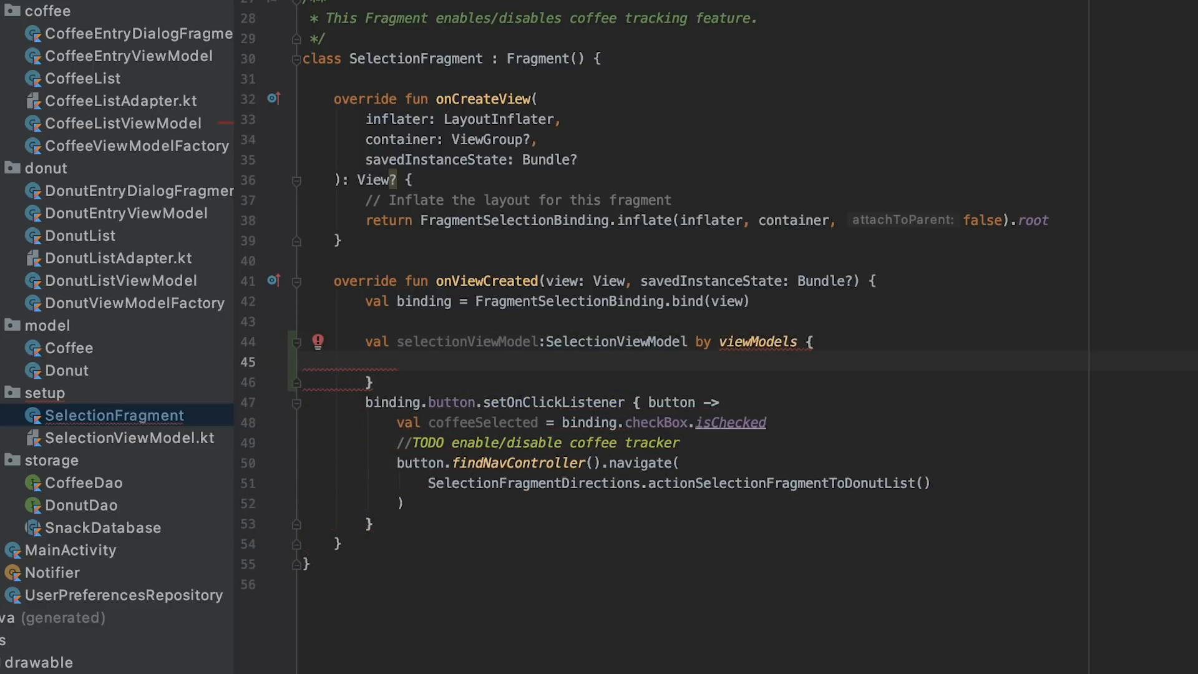
text(SelectionViewModelFactory(User)
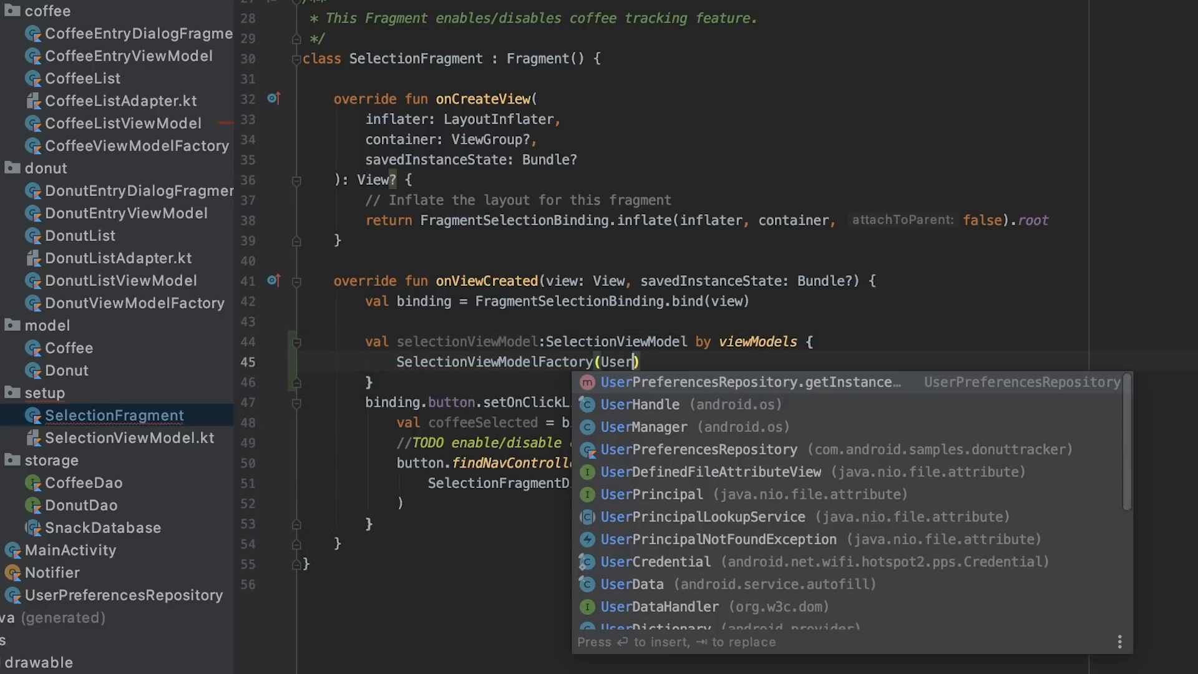
click(748, 382)
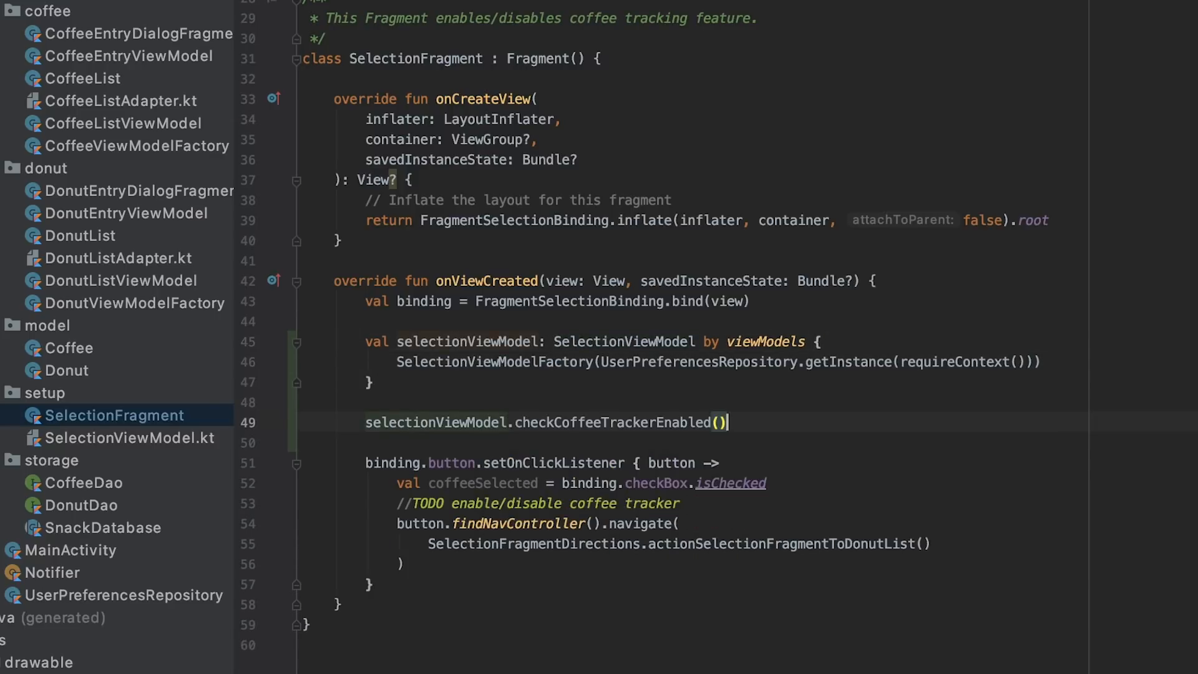
Step: Observe checkCoffeeTrackerEnabled to tick the box for DONUT_AND_COFFEE and save the coffee selection on click
text(.observe(viewLifecycleOwner))
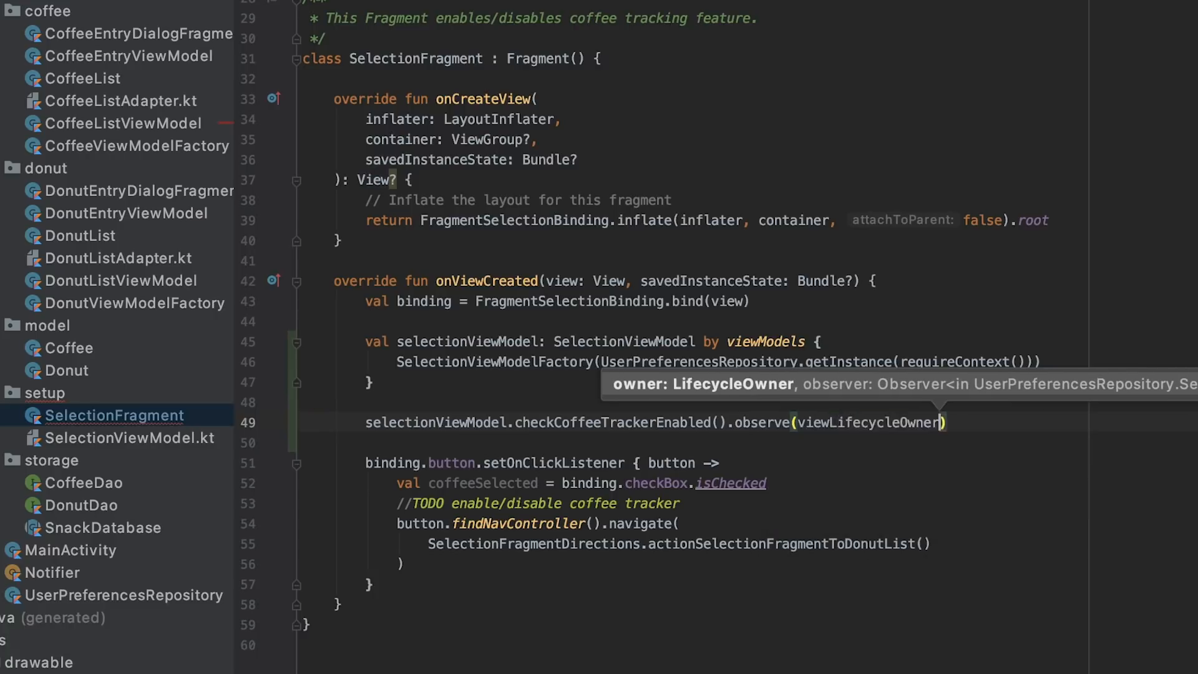
text({ selection ->)
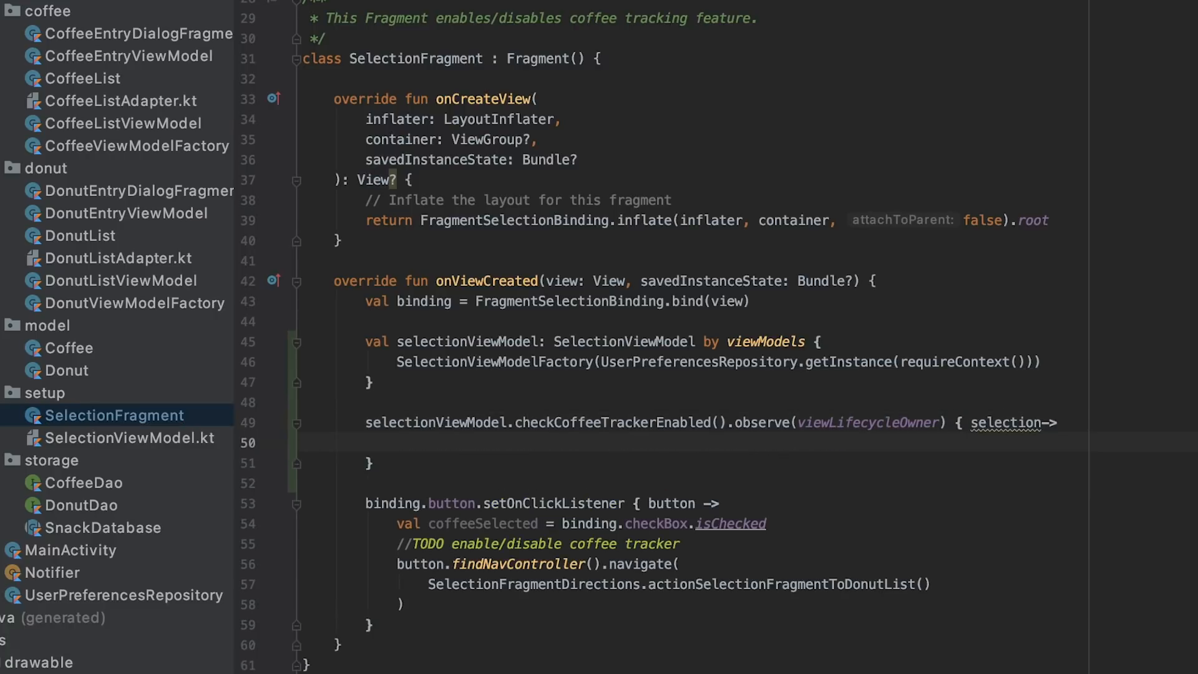
text(if (selectionm == UserPreferencesRepository.Selection.DONUT_AND_COFFEE) {)
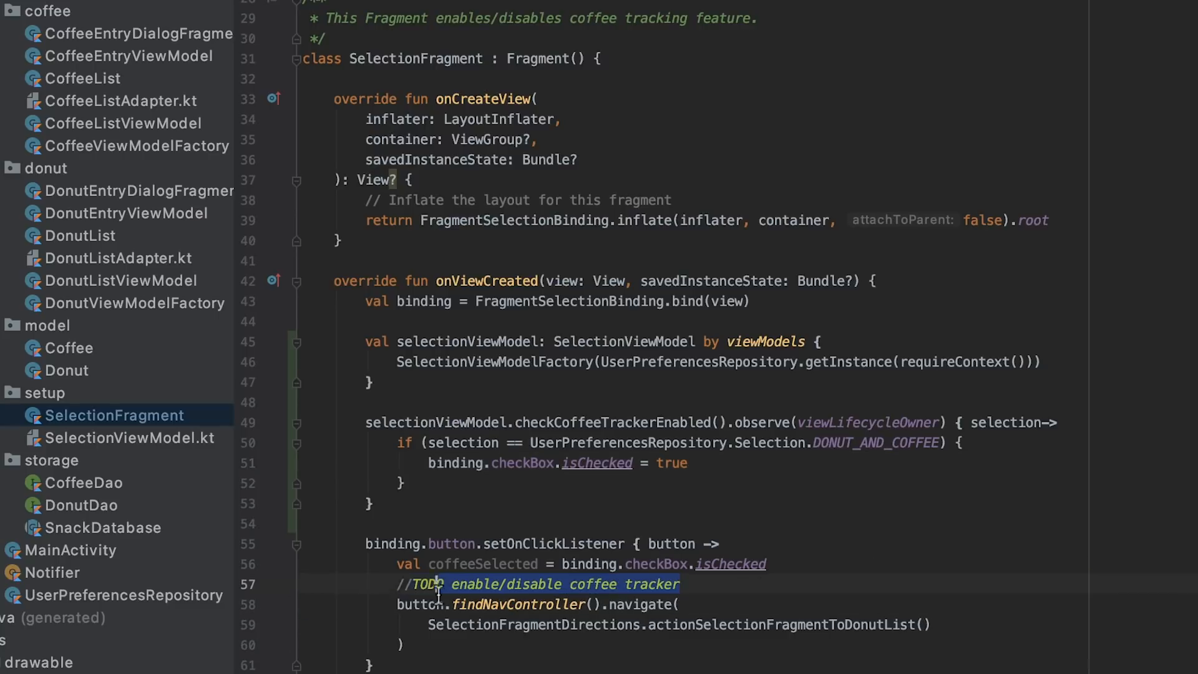
text(selectionViewModel.saveCoffeeTrackerSelection(coffeeSelected)
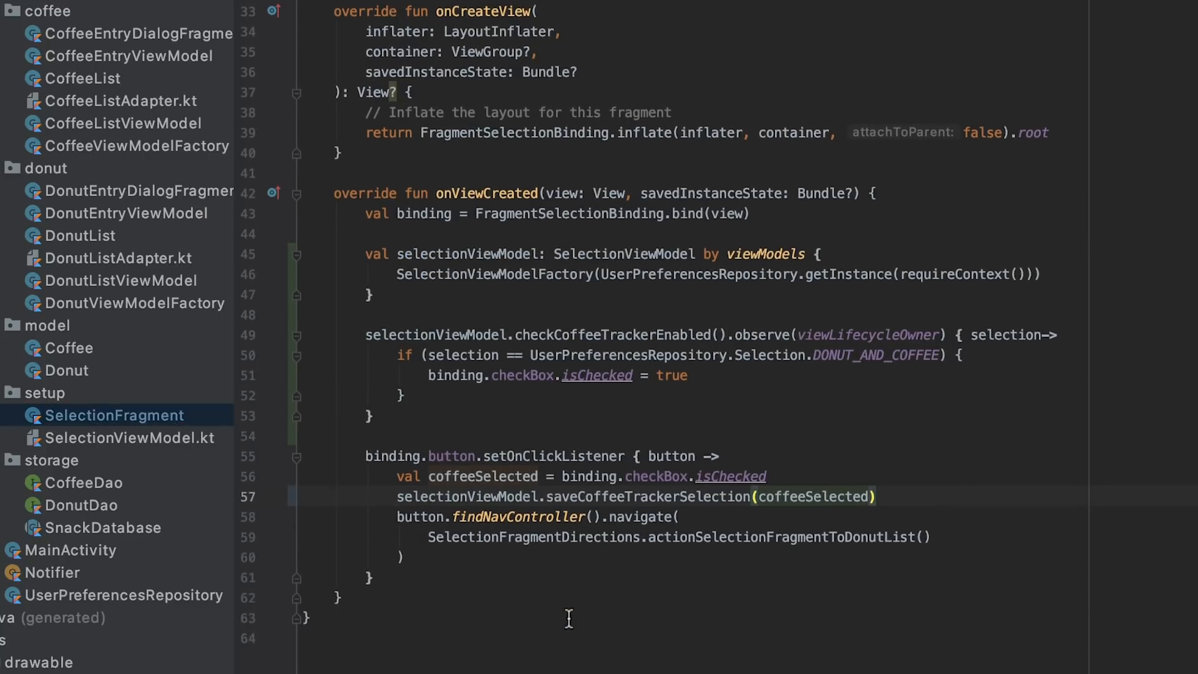
Step: Write private fun setupMenu(selection: UserPreferencesRepository.Selection) with a when on the selection
click(73, 550)
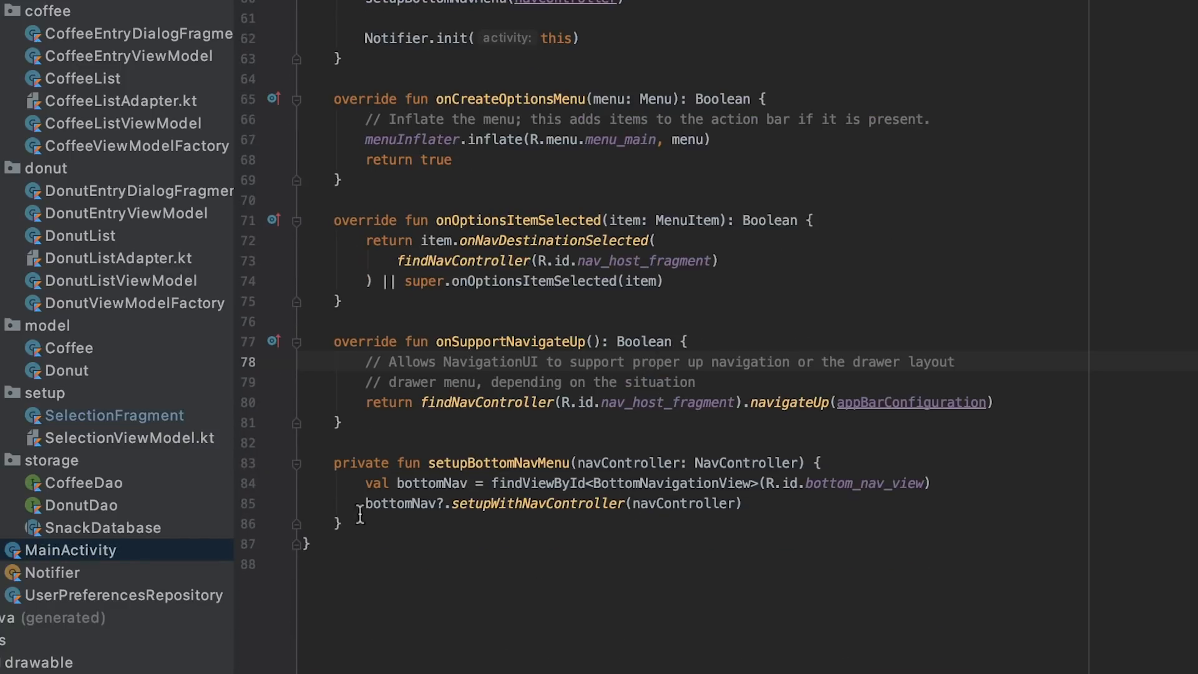
text(private fun)
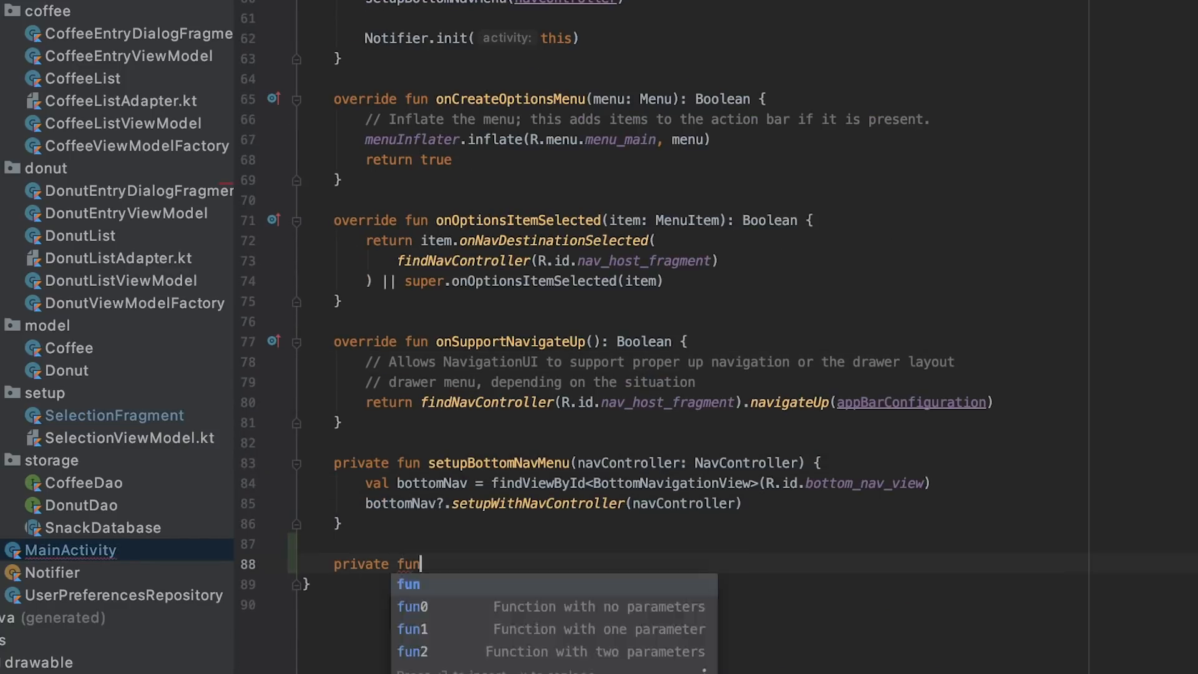
text(setupMenu(selection: UserPreferencesRepository.Selection) {)
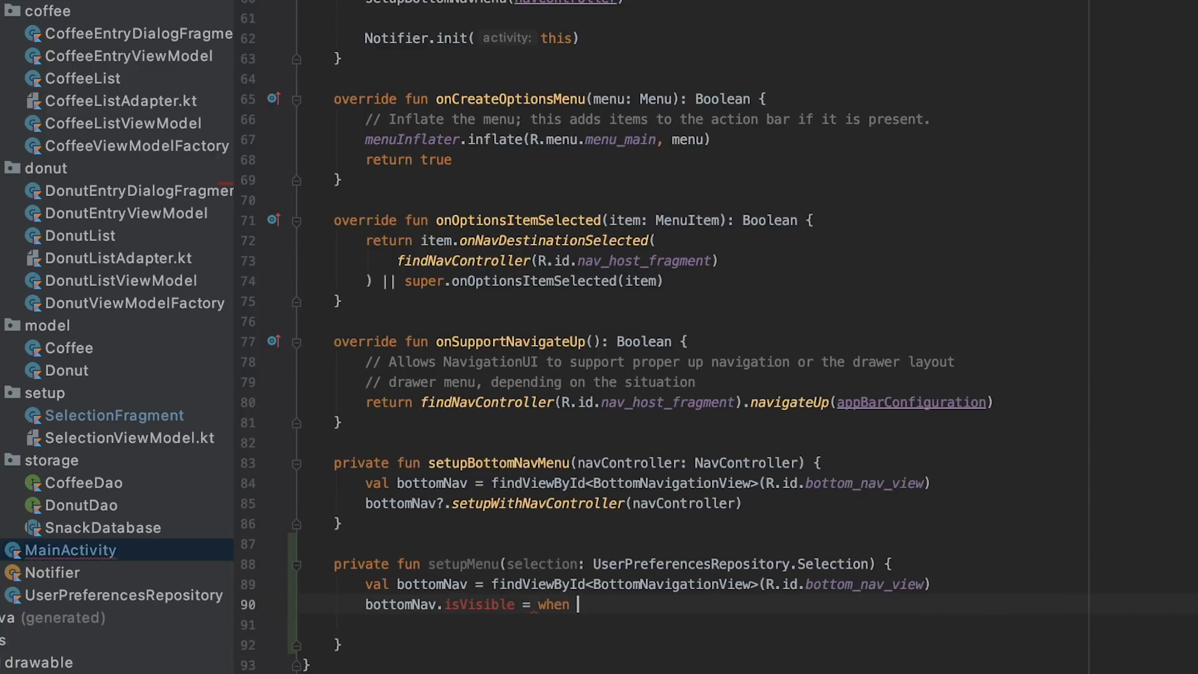
text((selection){)
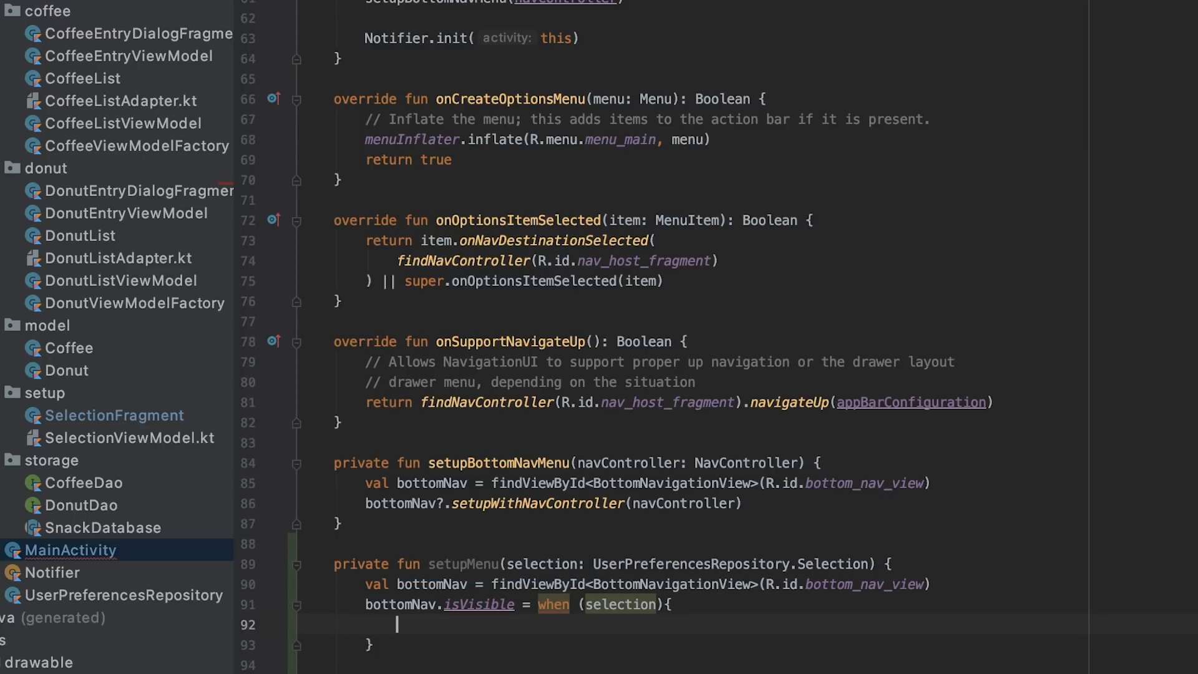
text(UserPreferencesRepository.getInstance(this)
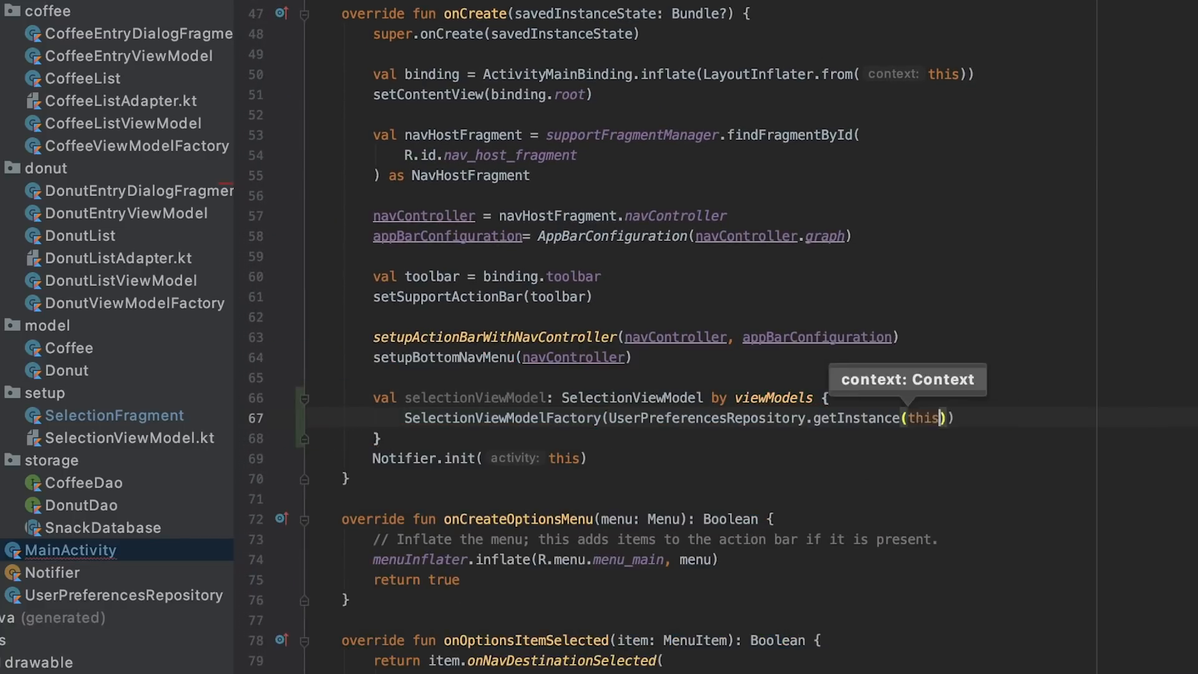
Step: Observe checkCoffeeTrackerEnabled in onCreate and pass each selection to setupMenu
text(selectionViewModel.checkCoffeeTrackerEnabled())
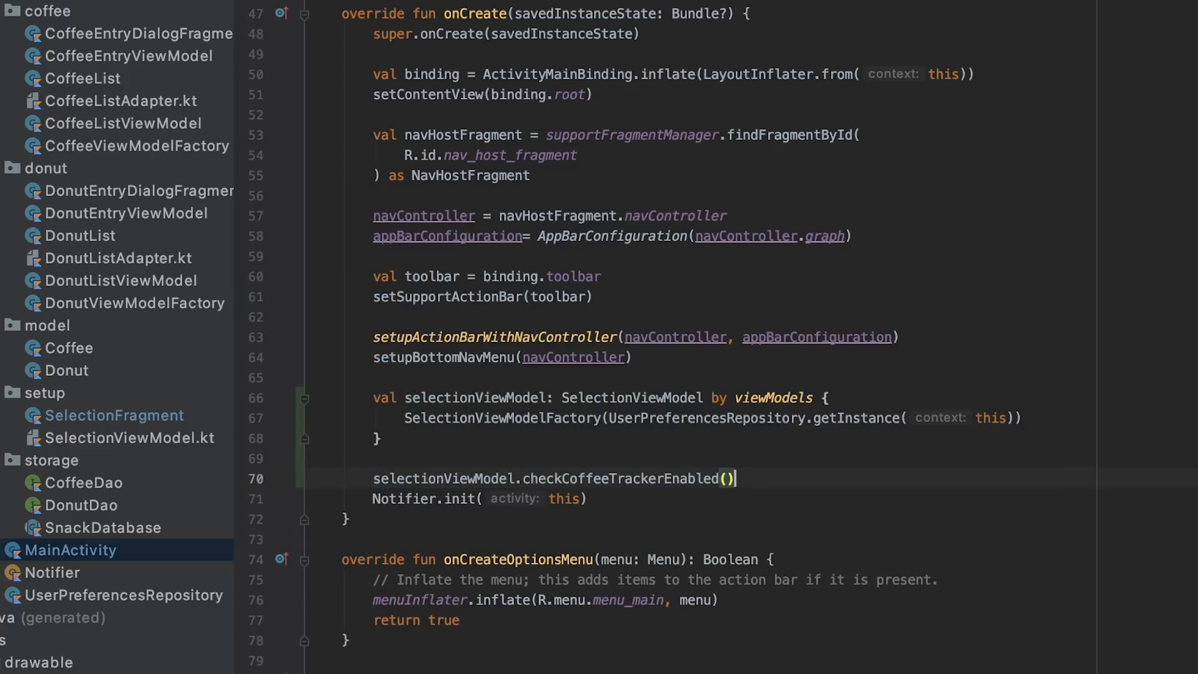
text(.observe(this){)
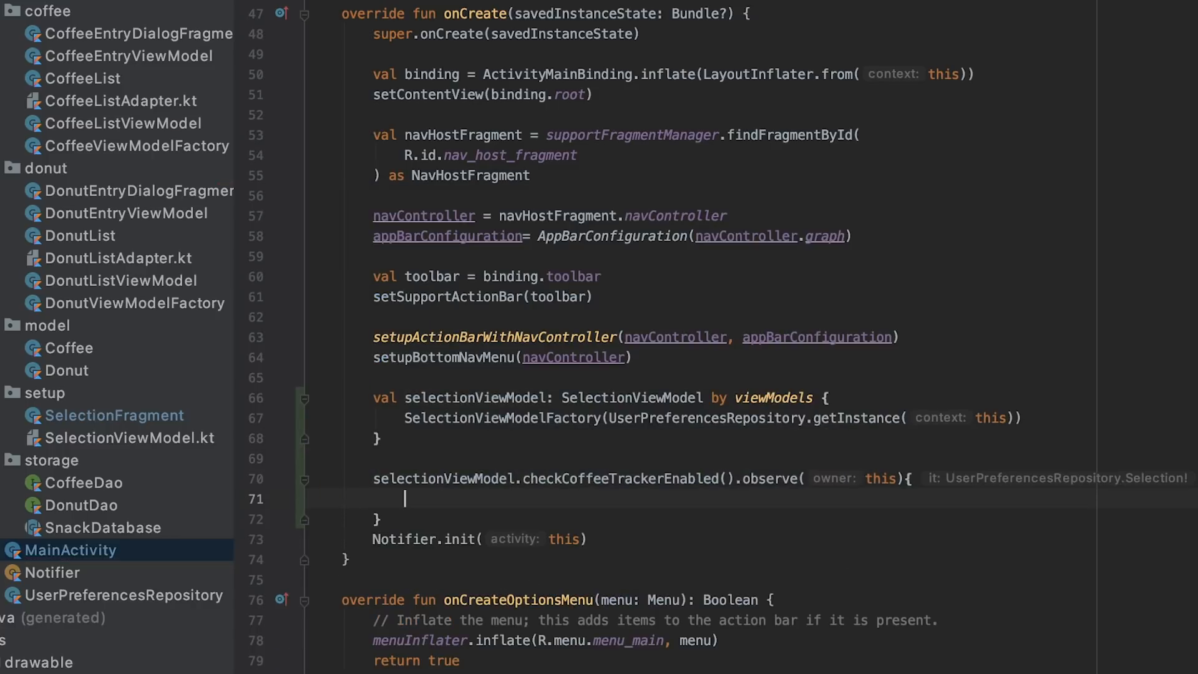
text(selection-> setupMenu())
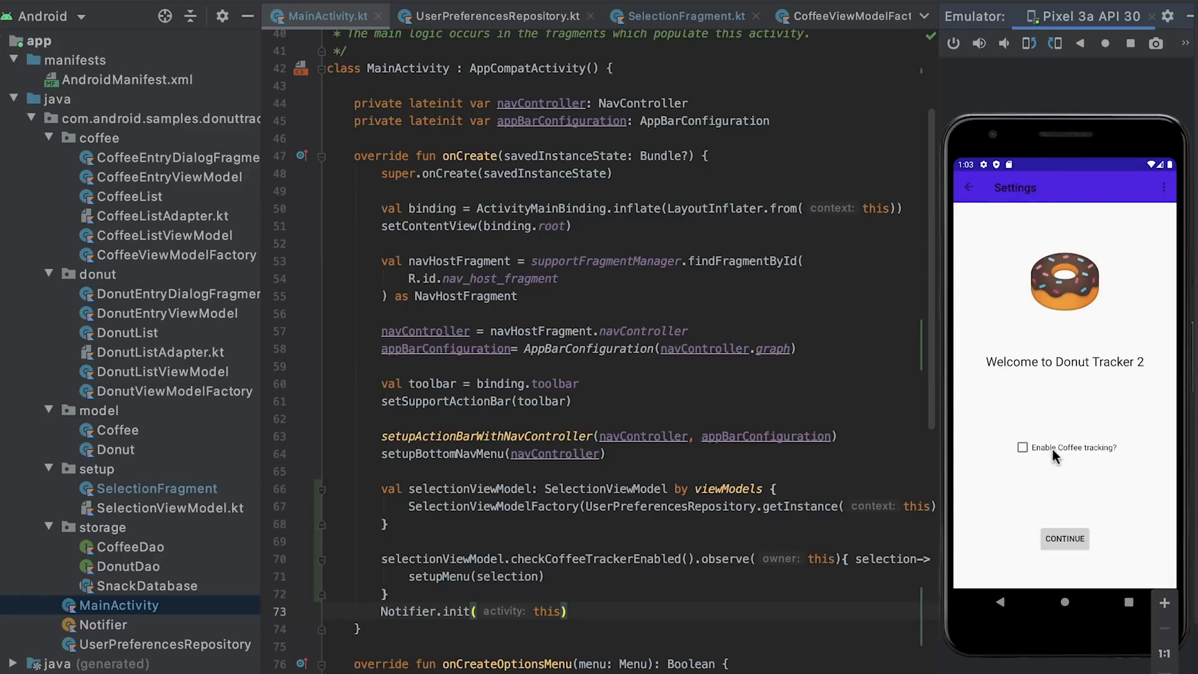
Step: Continue to the Donut List, return to Settings and toggle Enable Coffee tracking
click(1064, 539)
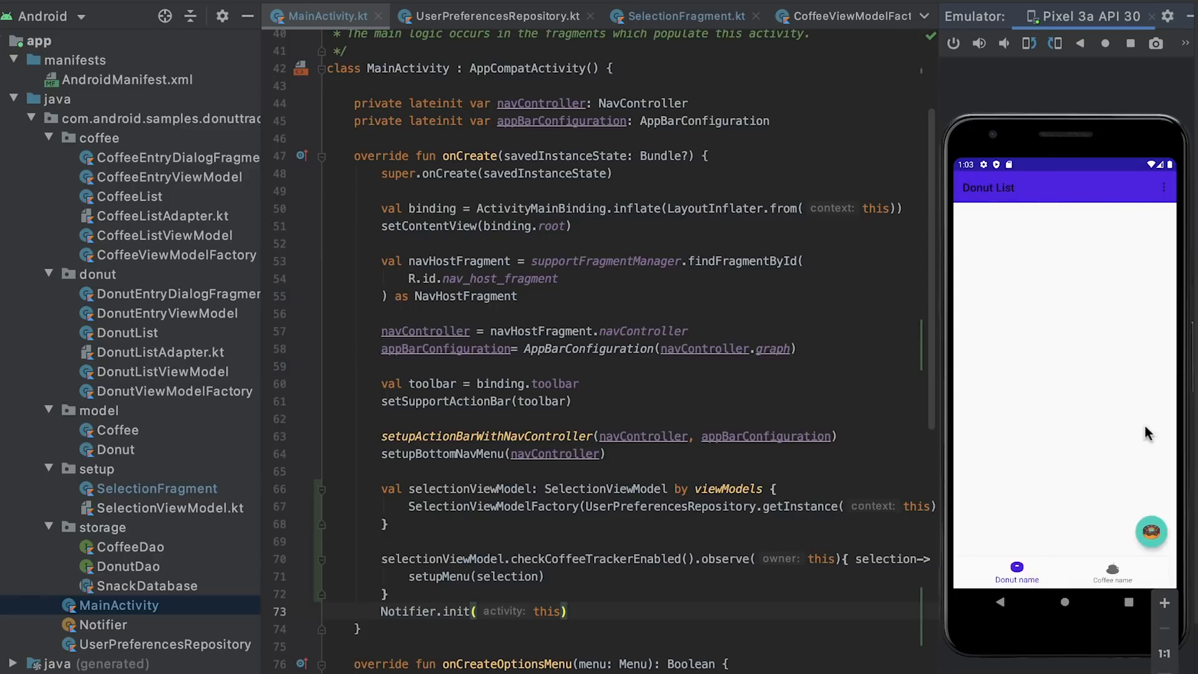
click(1150, 531)
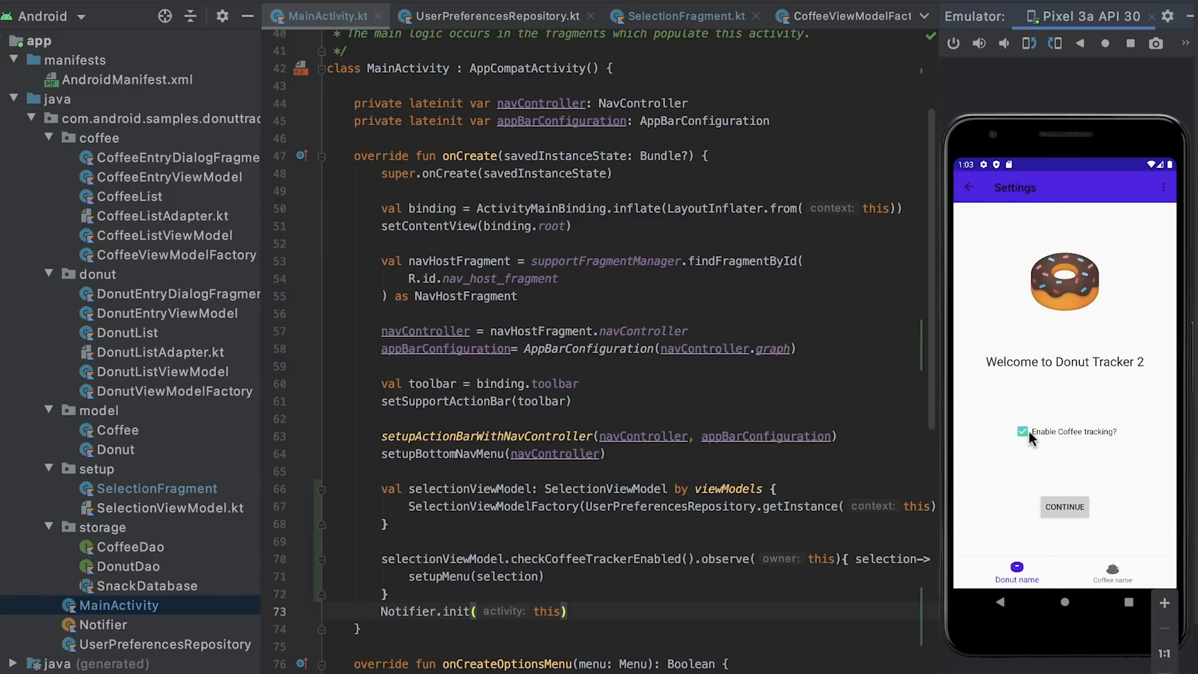
click(1064, 507)
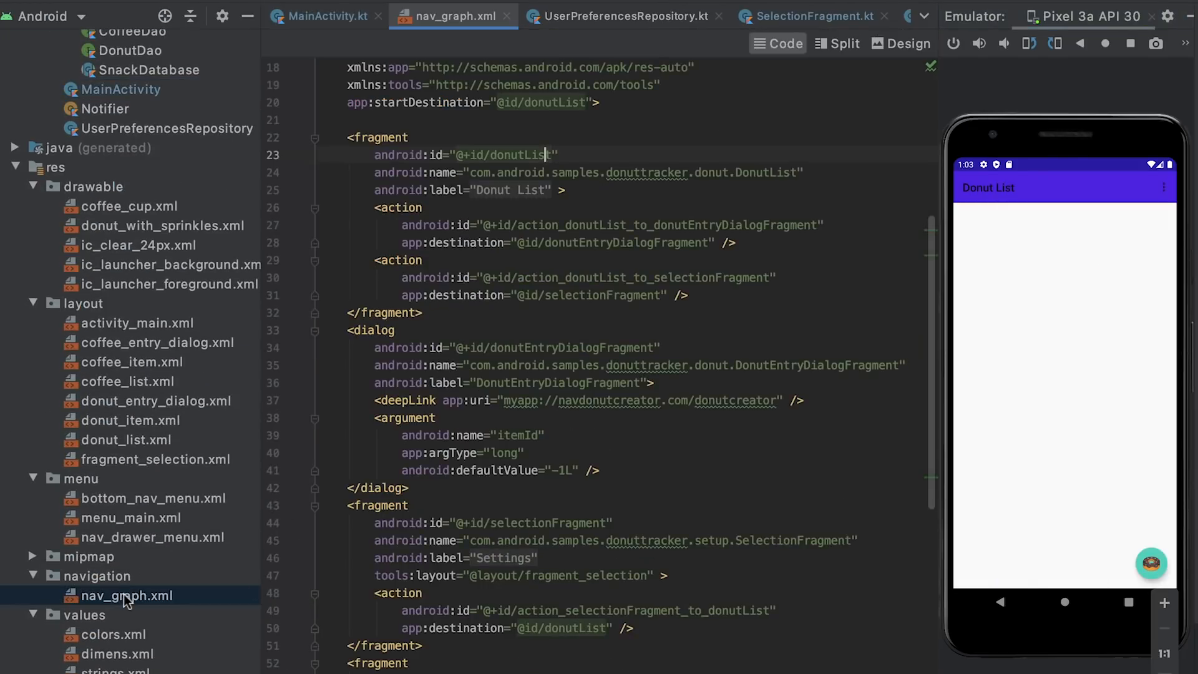
Step: In DonutList, observe isFirstRun and navigate to the selection fragment when selection is NOT_SELECTED
click(899, 44)
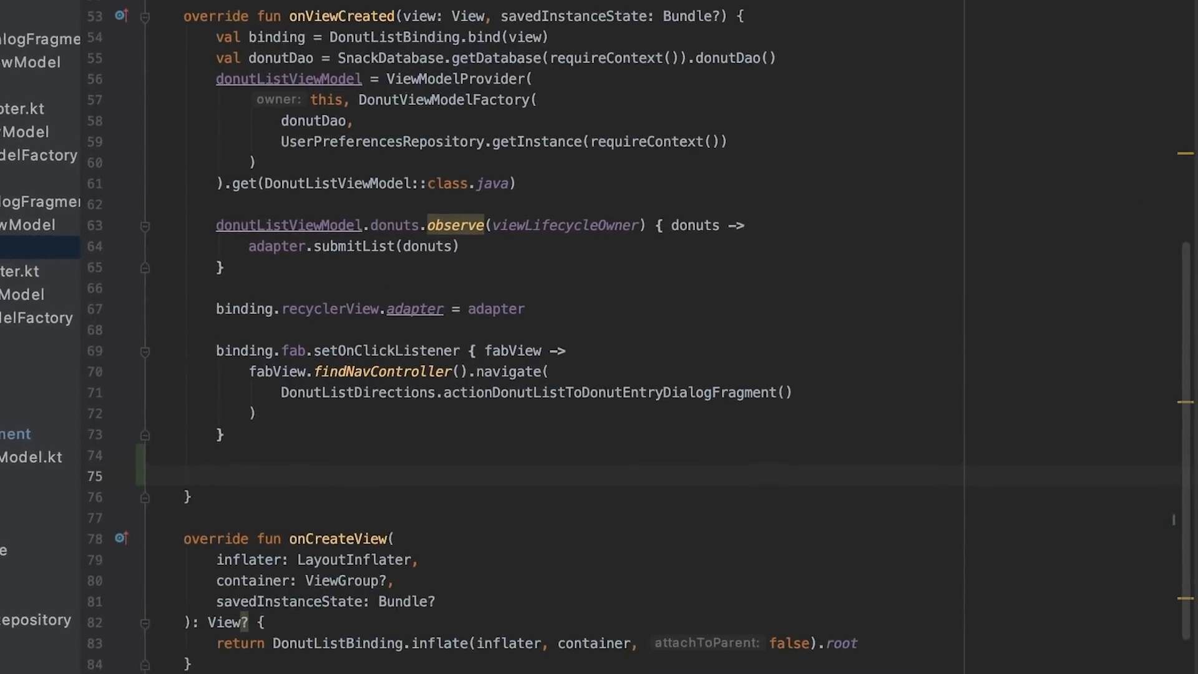
text(donutListViewModel.isFirstRun().observe(viewLifecycleOwner) { selection)
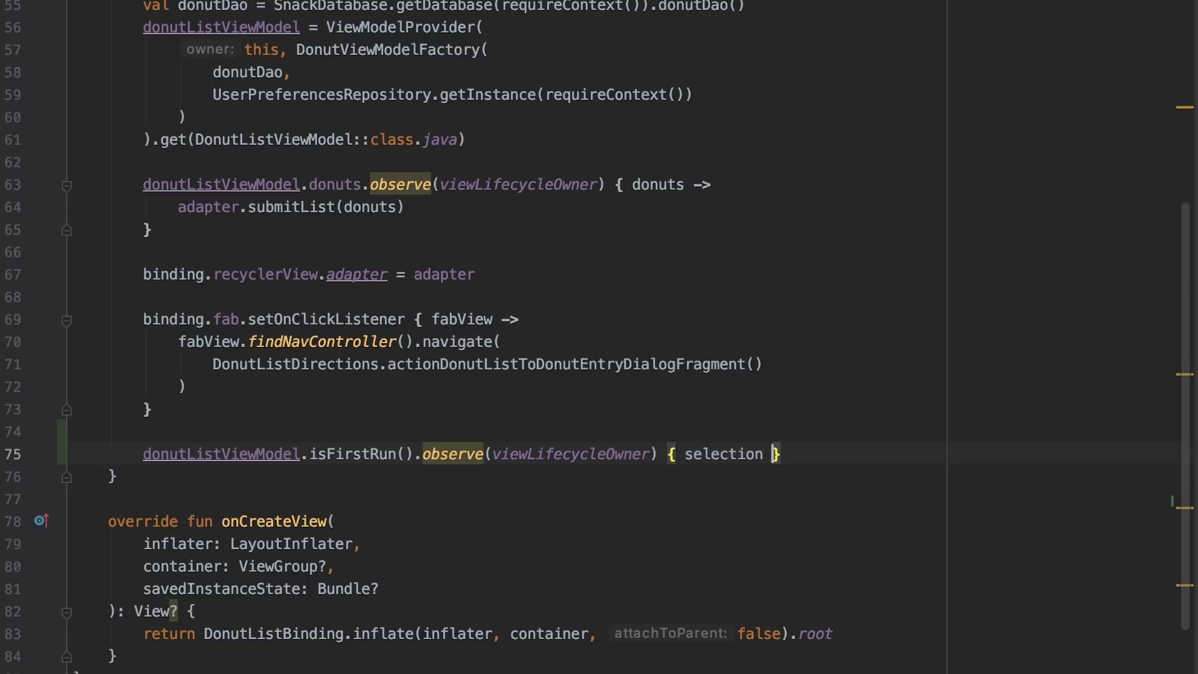
text(if (selection == UserPreferencesRepository.Selection.NOT_SELECTED) {)
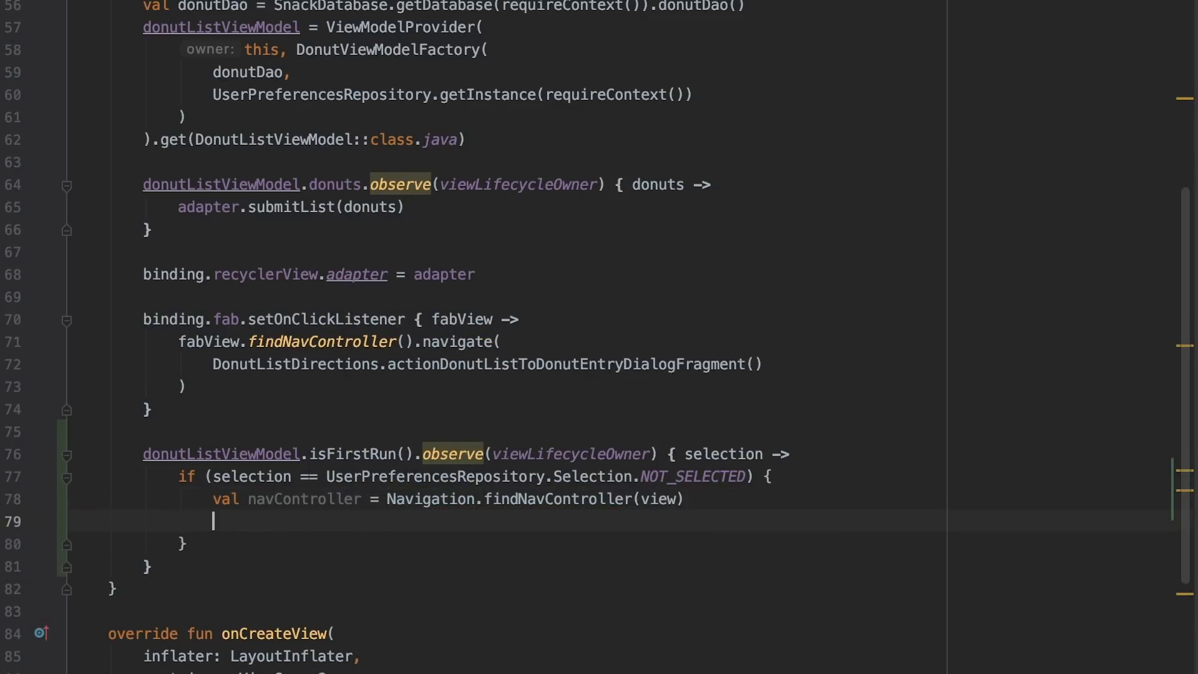
text(navController.navi)
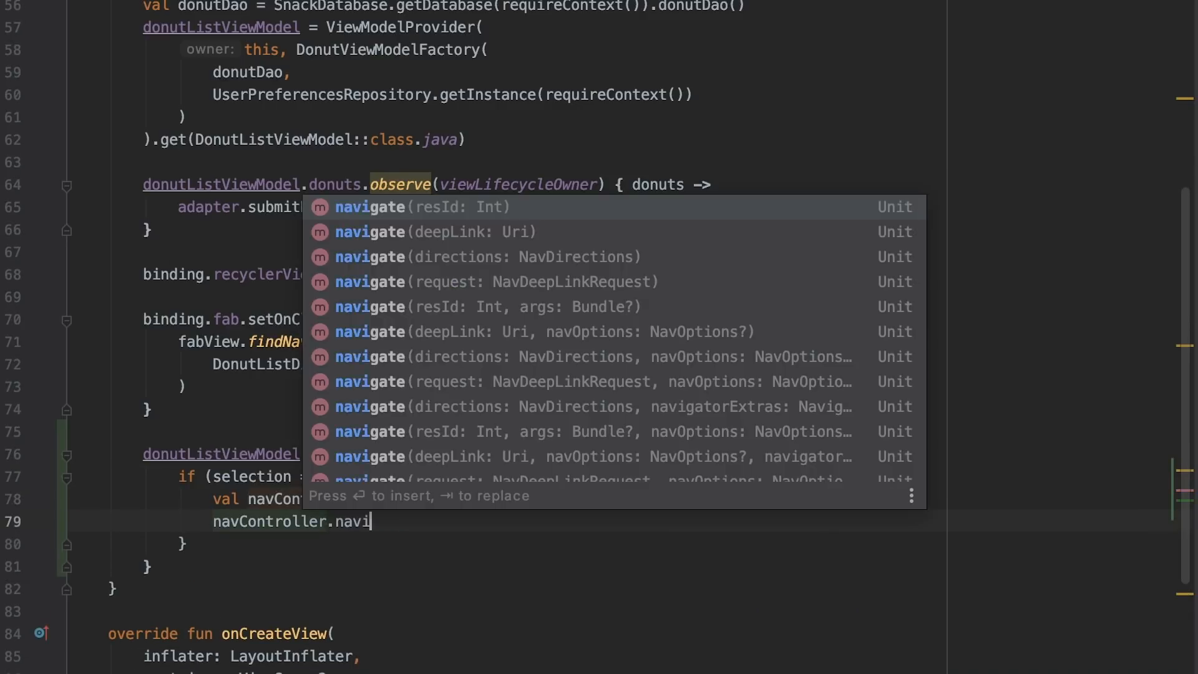
text(gate(DonutListDirections.actionDonutListToSelectionFragme)
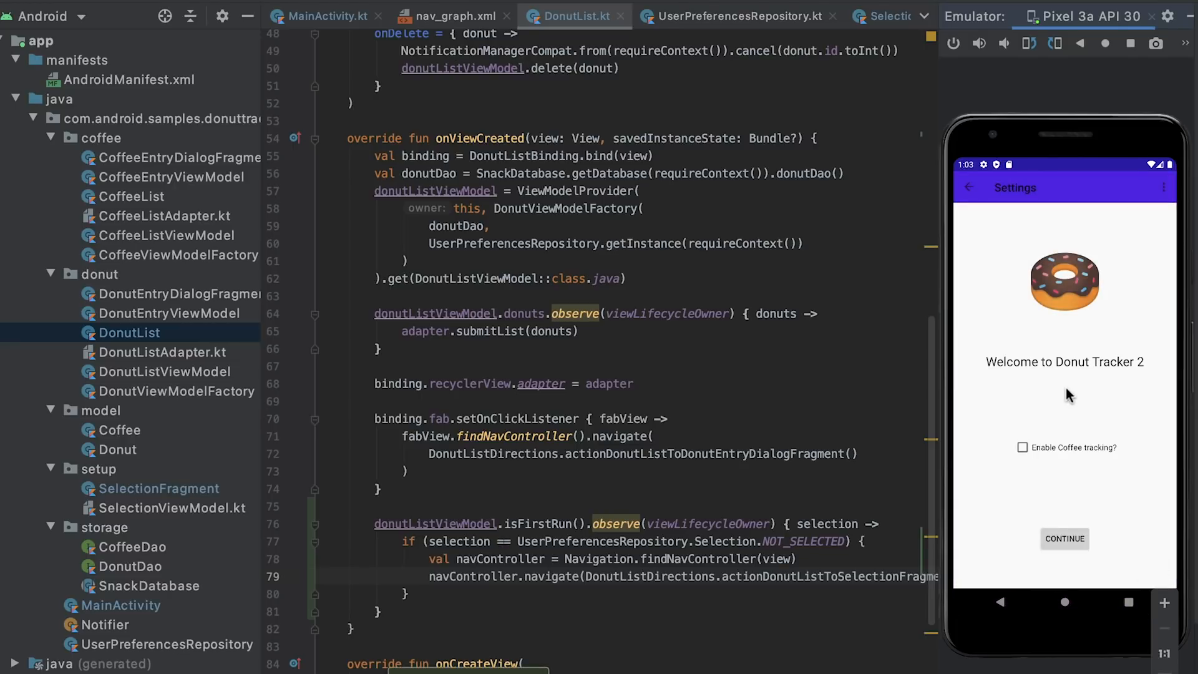
Step: Tick Enable Coffee tracking, continue past welcome, and show the Coffee List tab
click(1022, 447)
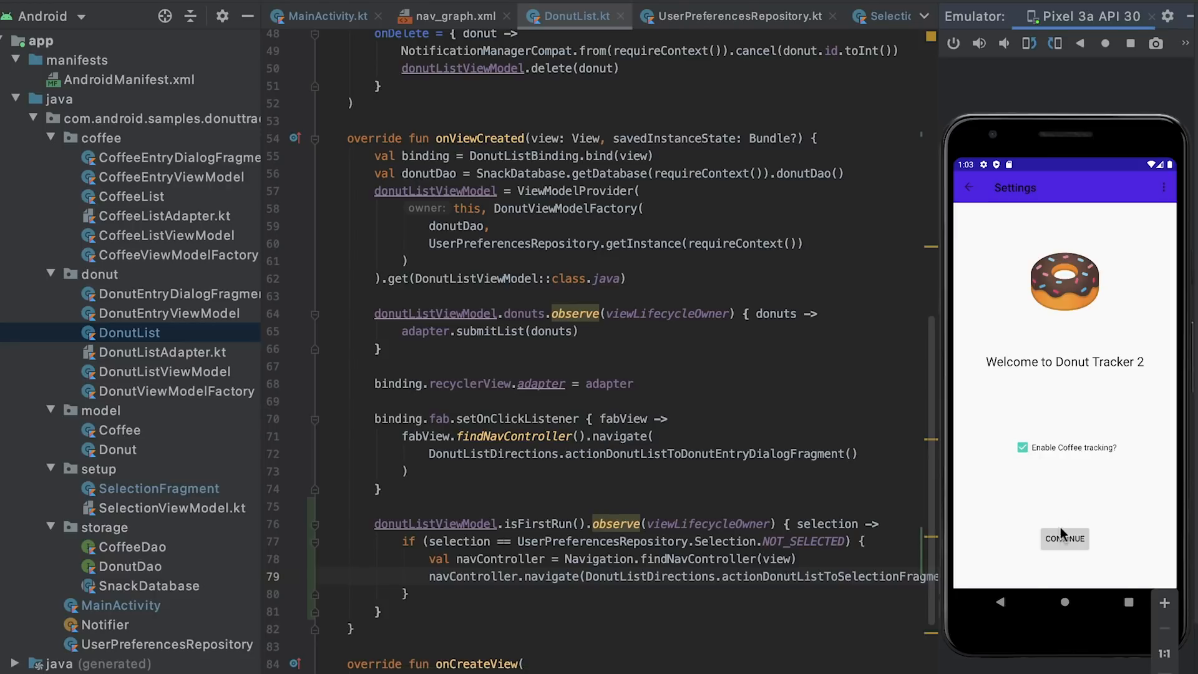
click(1063, 538)
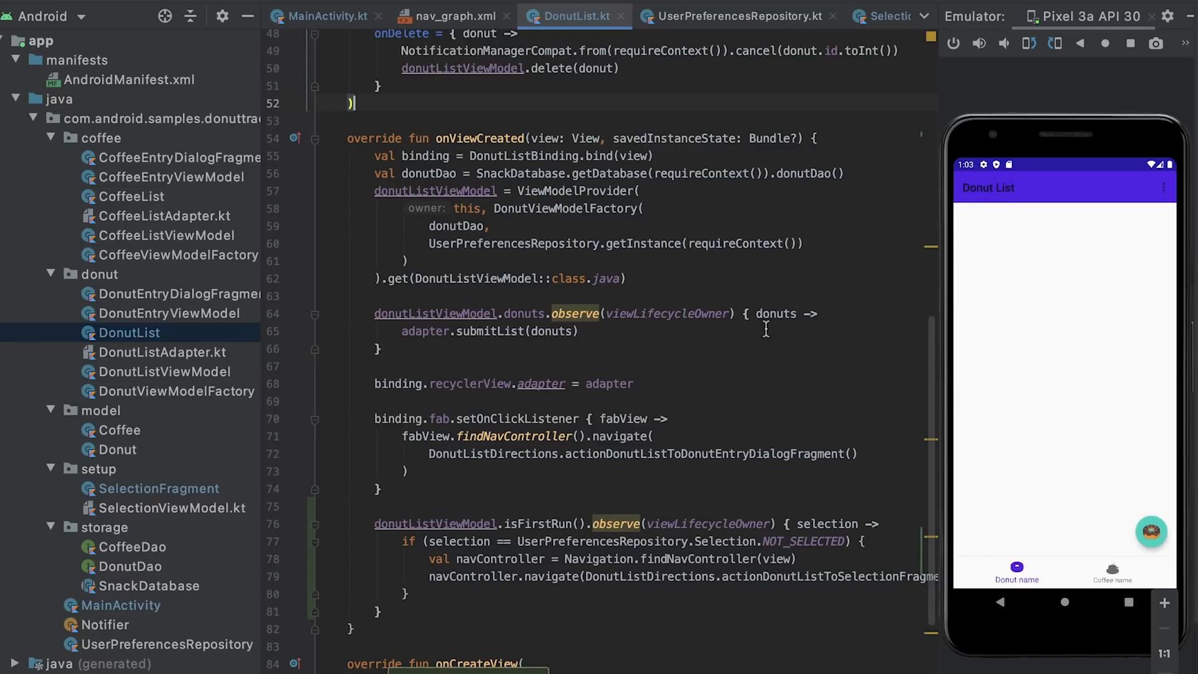
mouse_move(1086, 535)
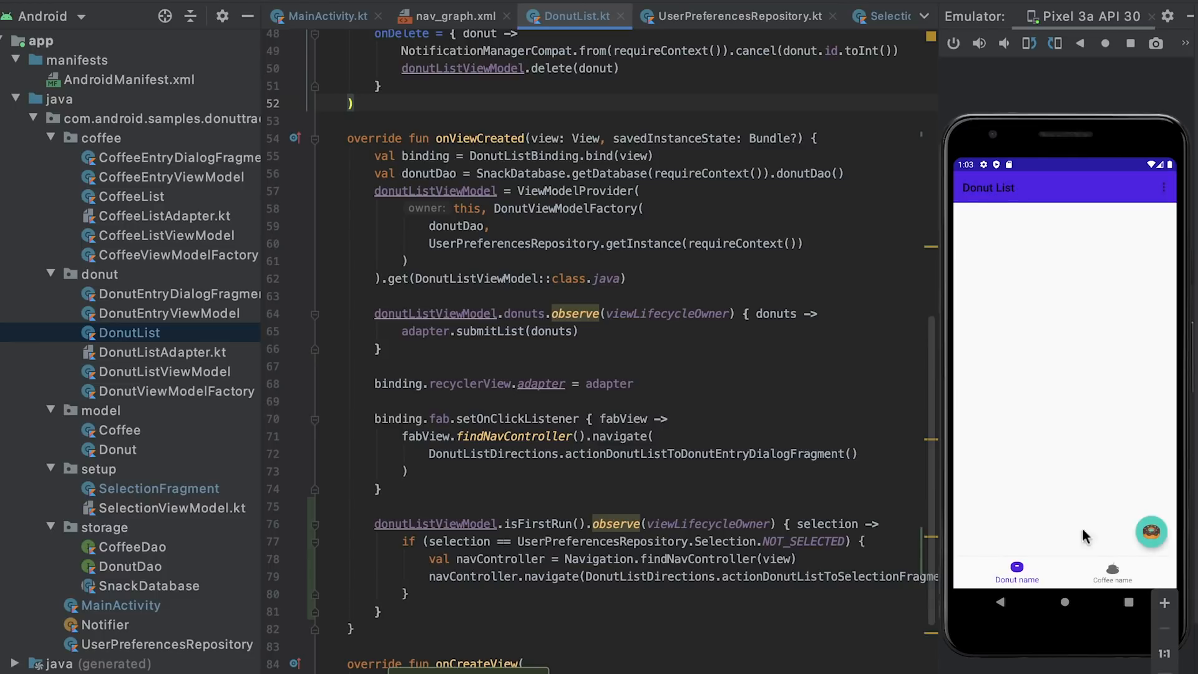
click(1113, 571)
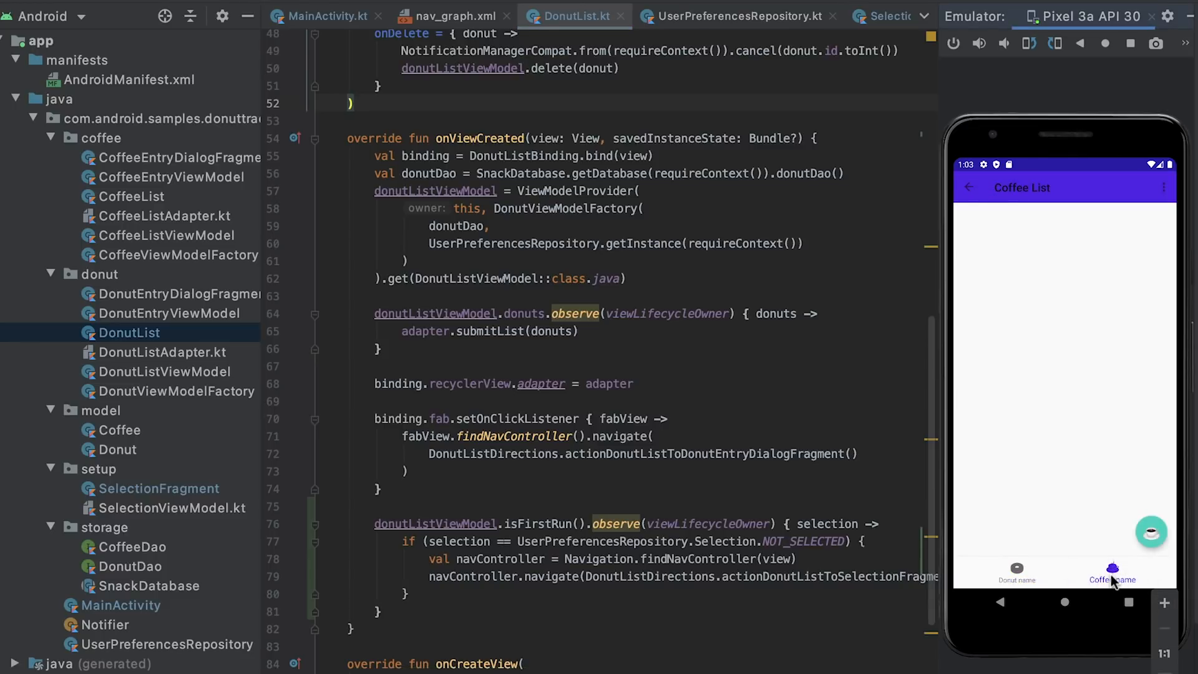
click(1112, 571)
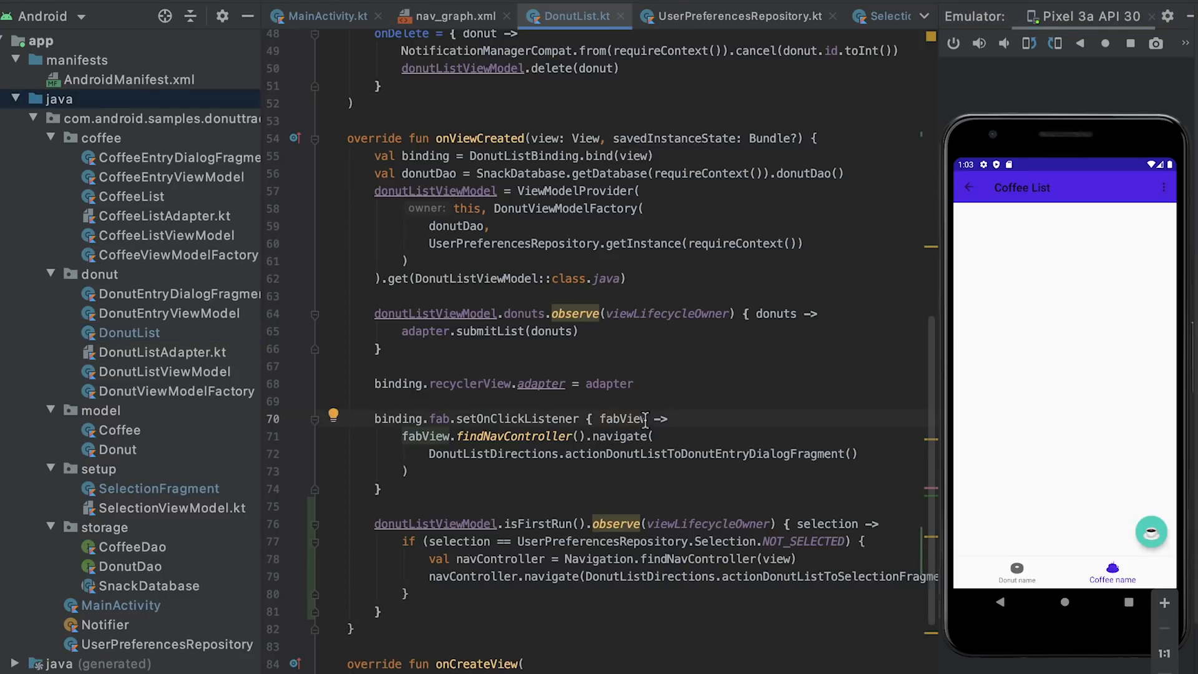
mouse_move(187, 216)
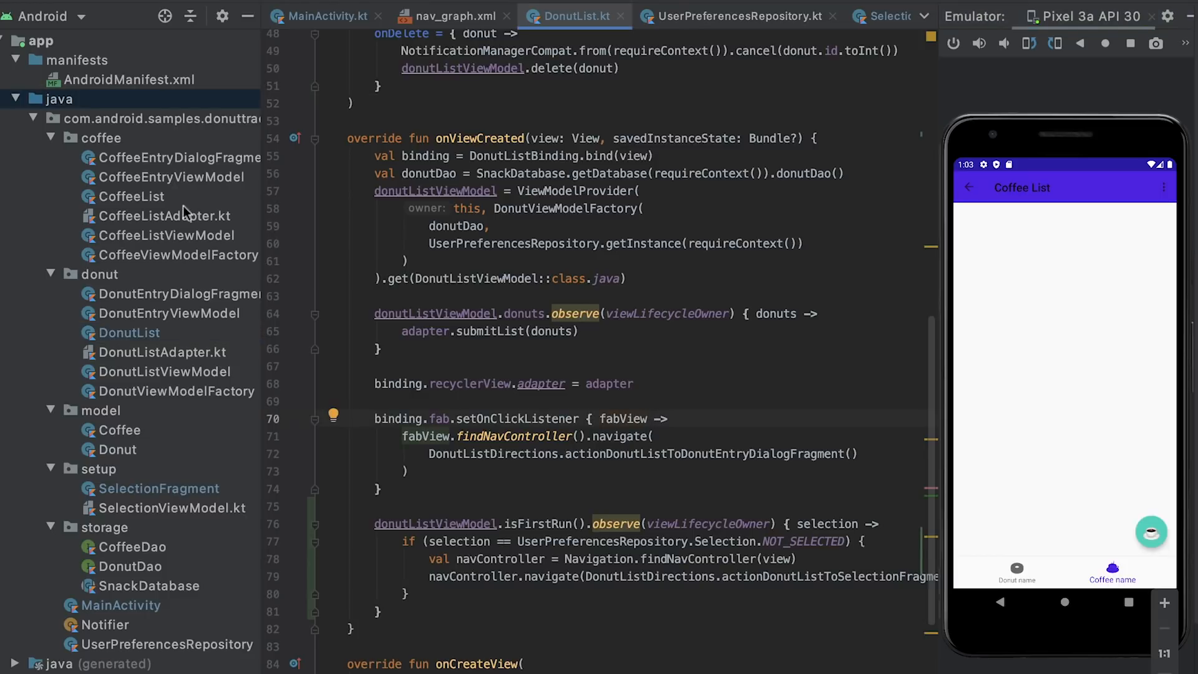
Step: Create a new Kotlin class OneTimeFlowTest in the androidTest/java source set
right_click(60, 98)
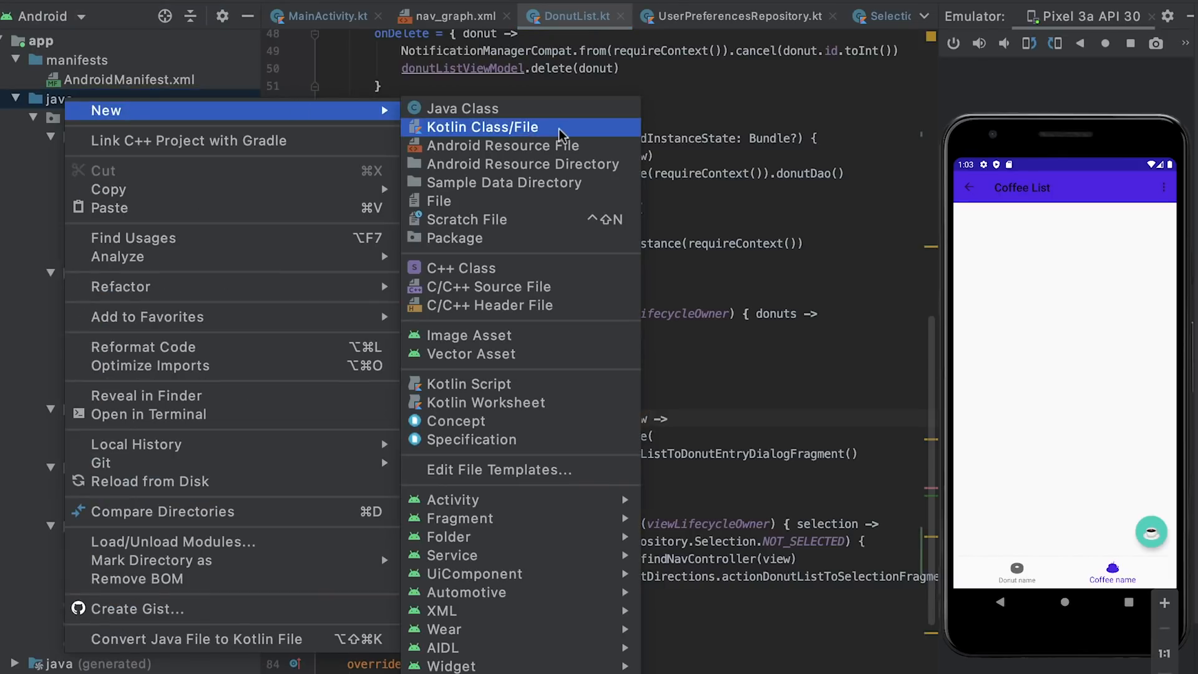
click(481, 128)
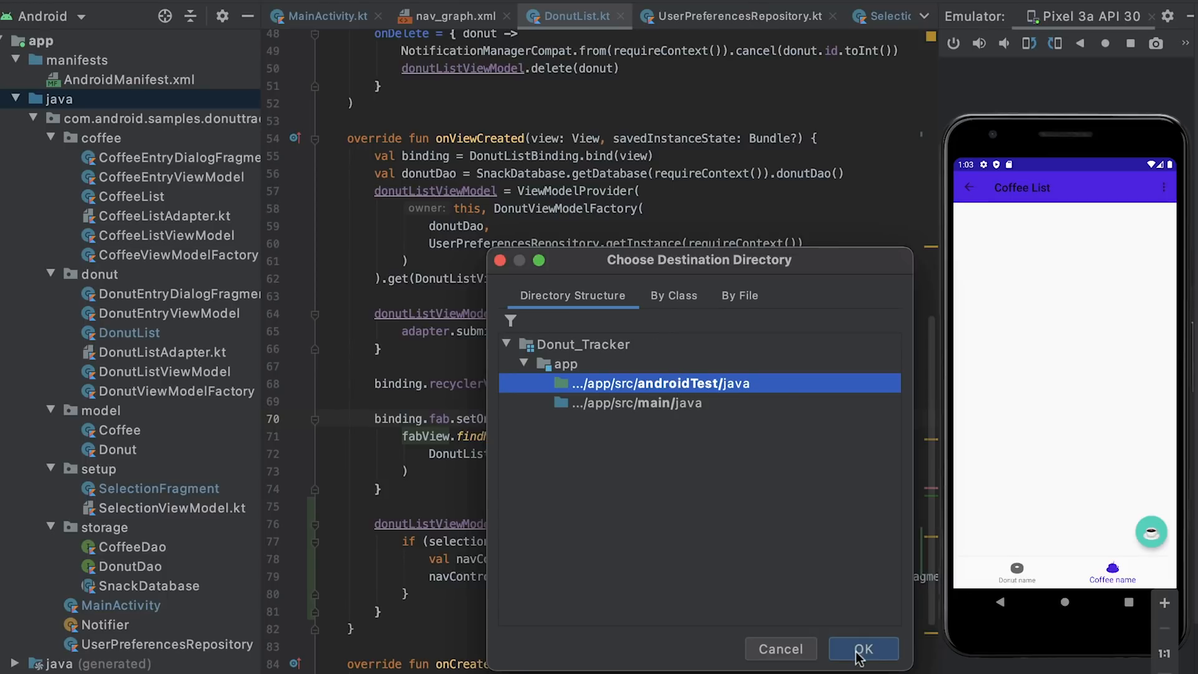
click(862, 649)
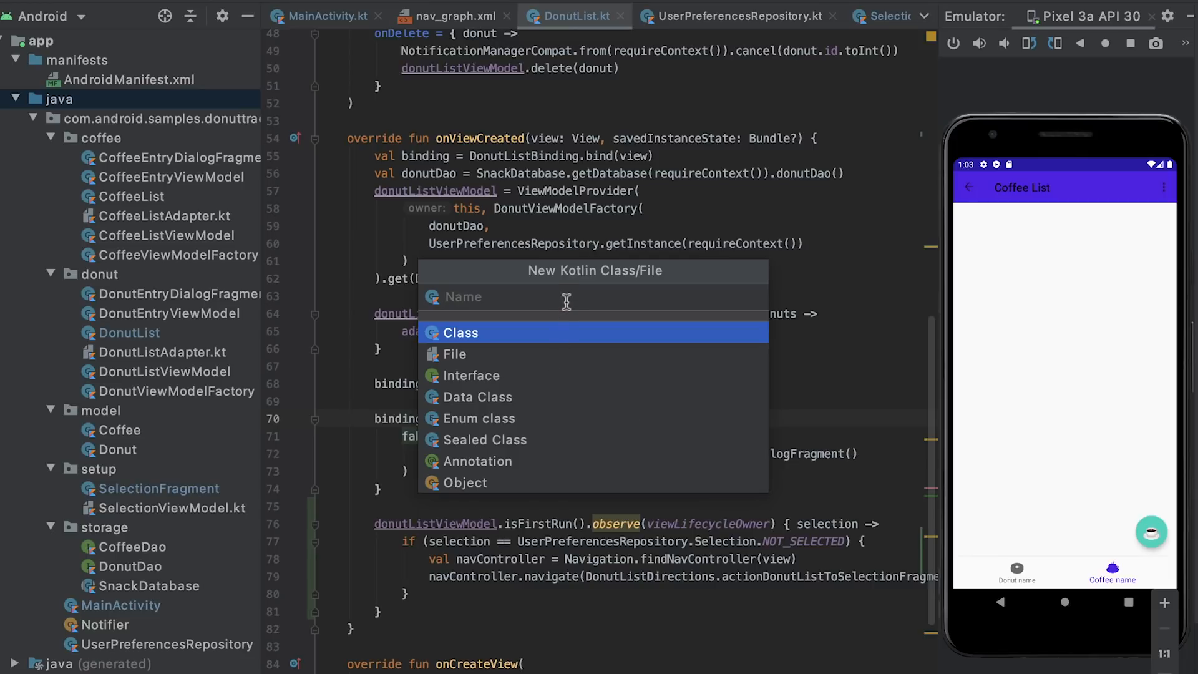
text(OneTimeFlowTest)
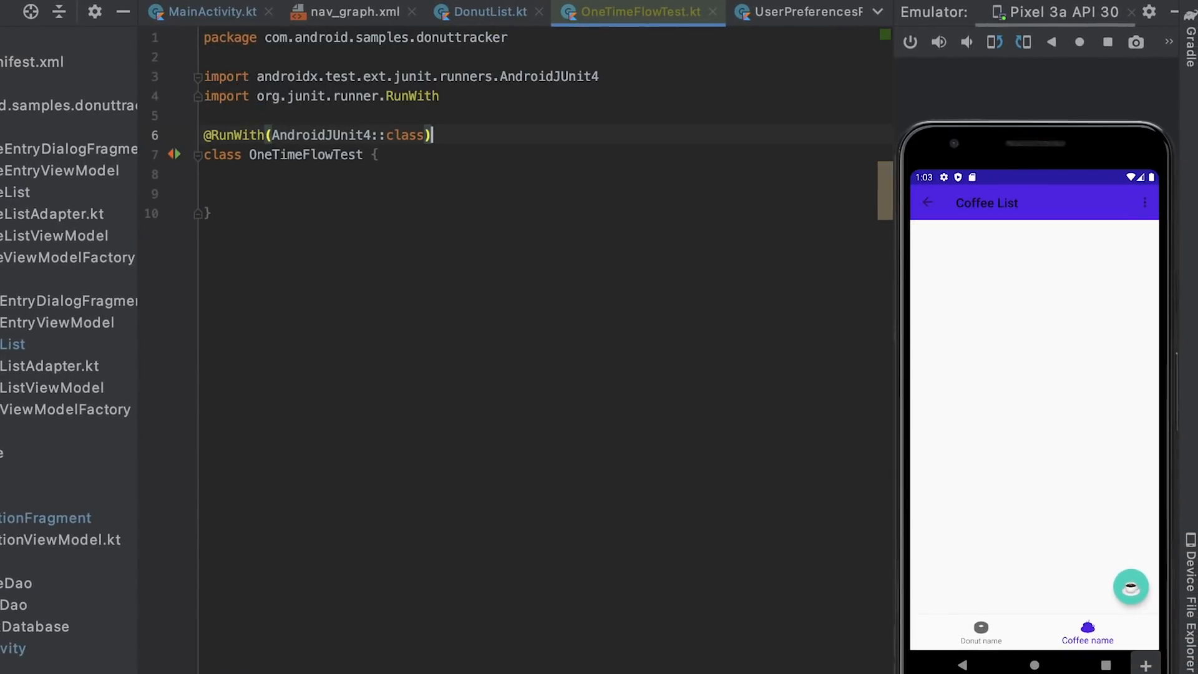
key(enter)
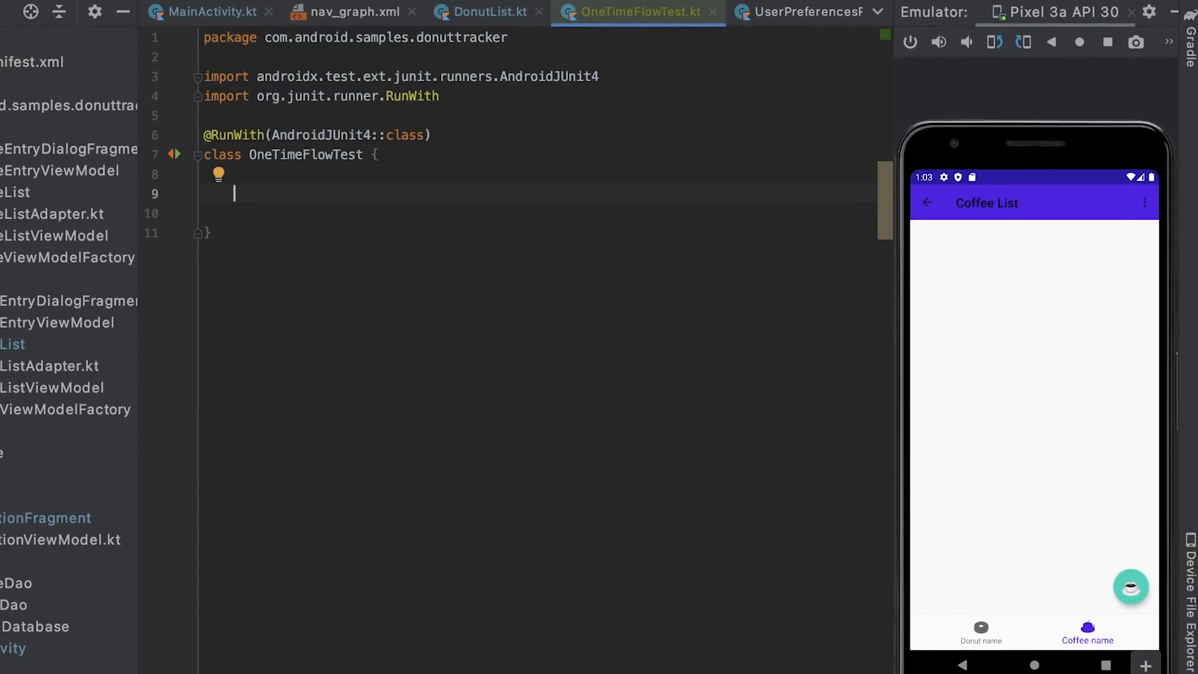
text(@Test)
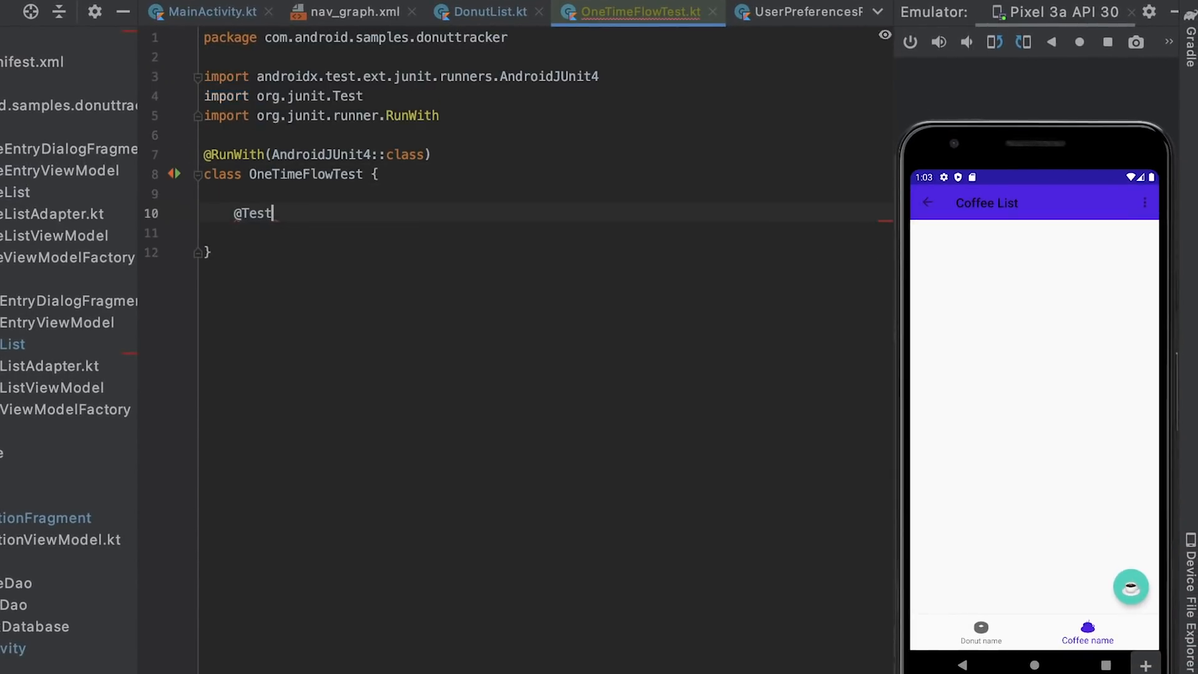
text(fun testFirstR)
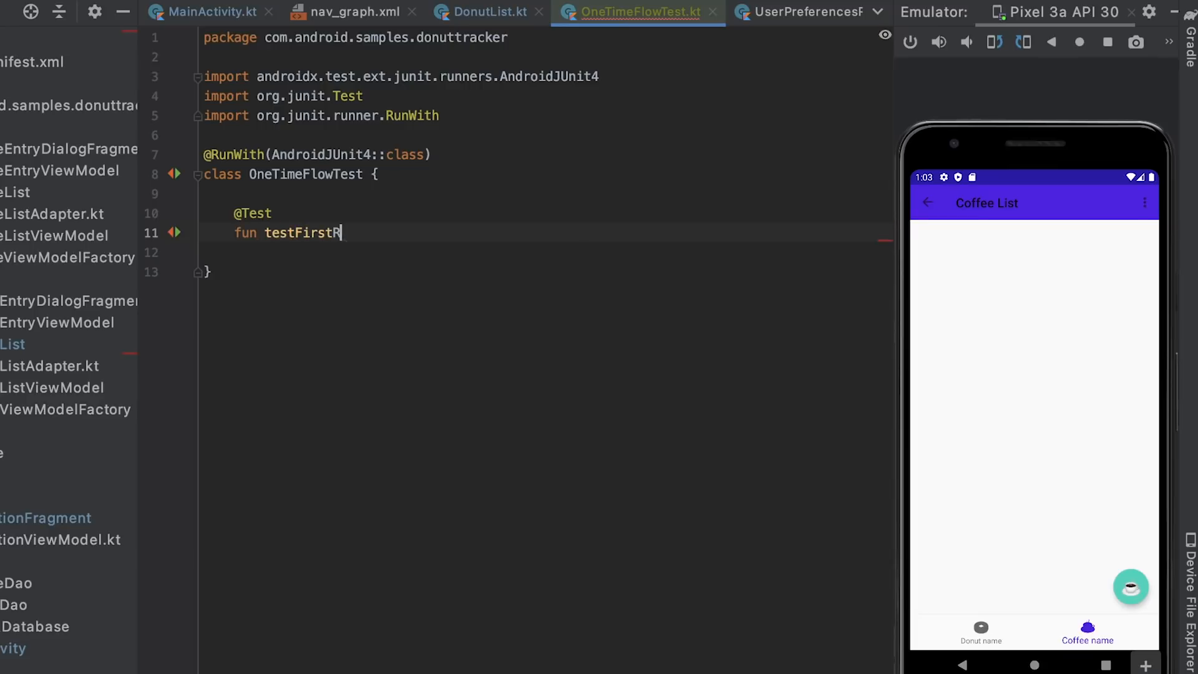
text(un() {)
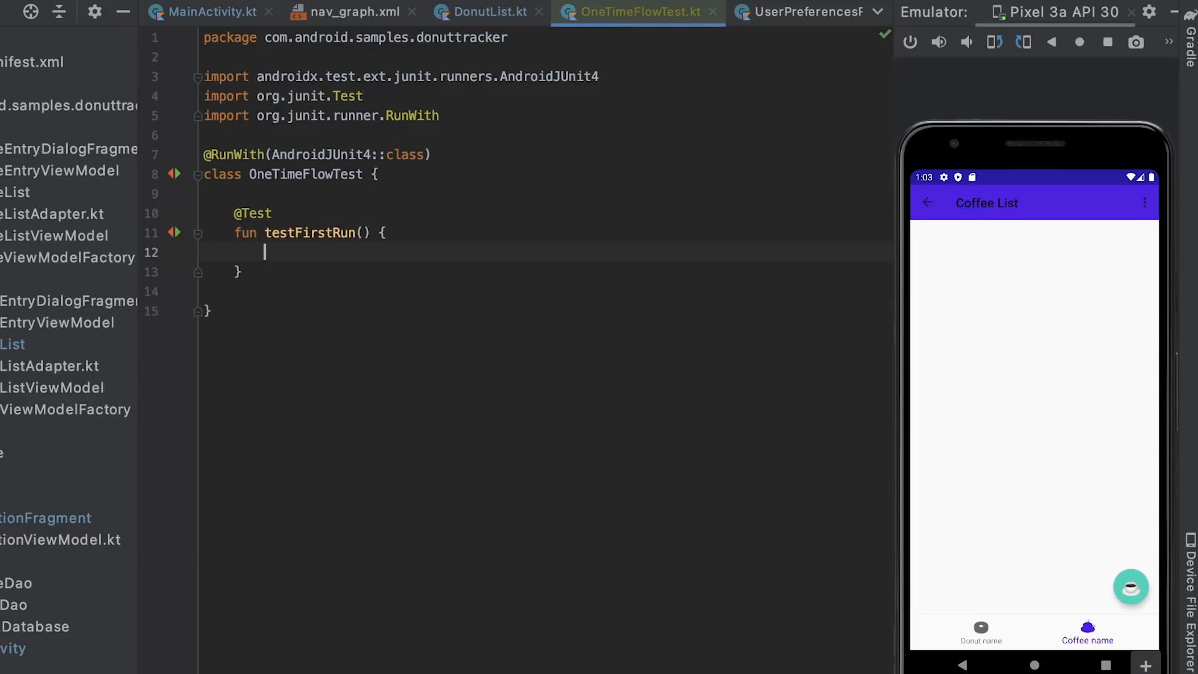
Step: Create a TestNavHostController with R.navigation.nav_graph and start a launchFragmentInContainer scenario
text(val mockNavController)
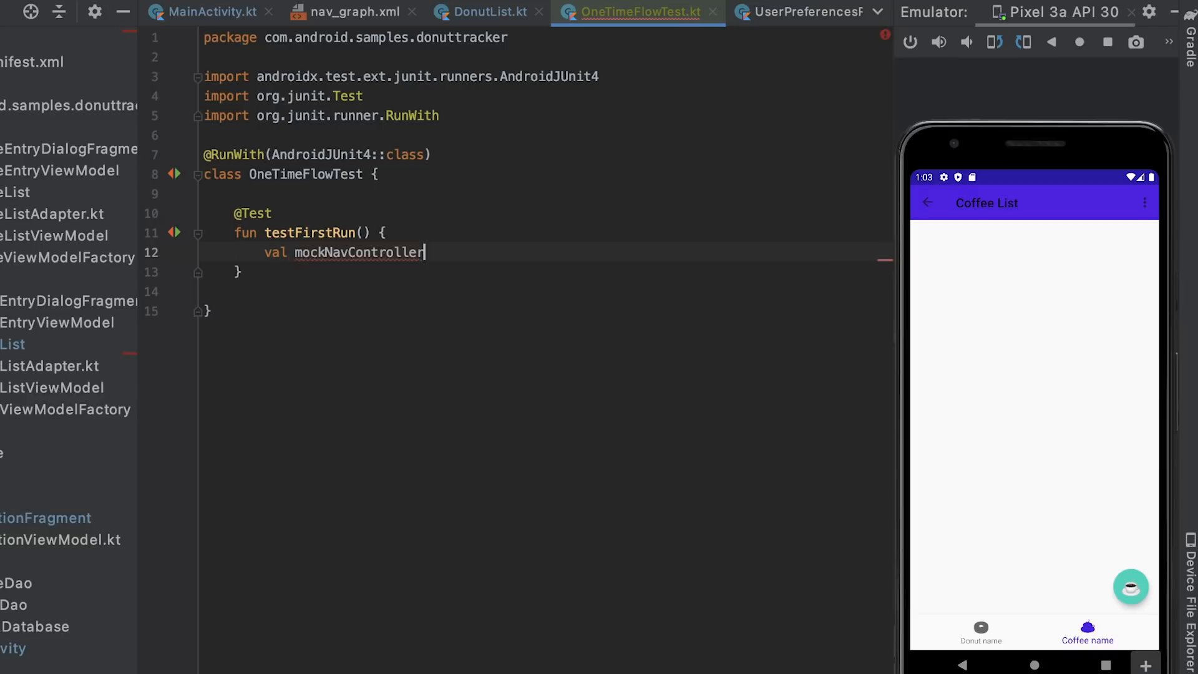
text(= TestNavHostController(ApplicationProvider.getApplicationContext)
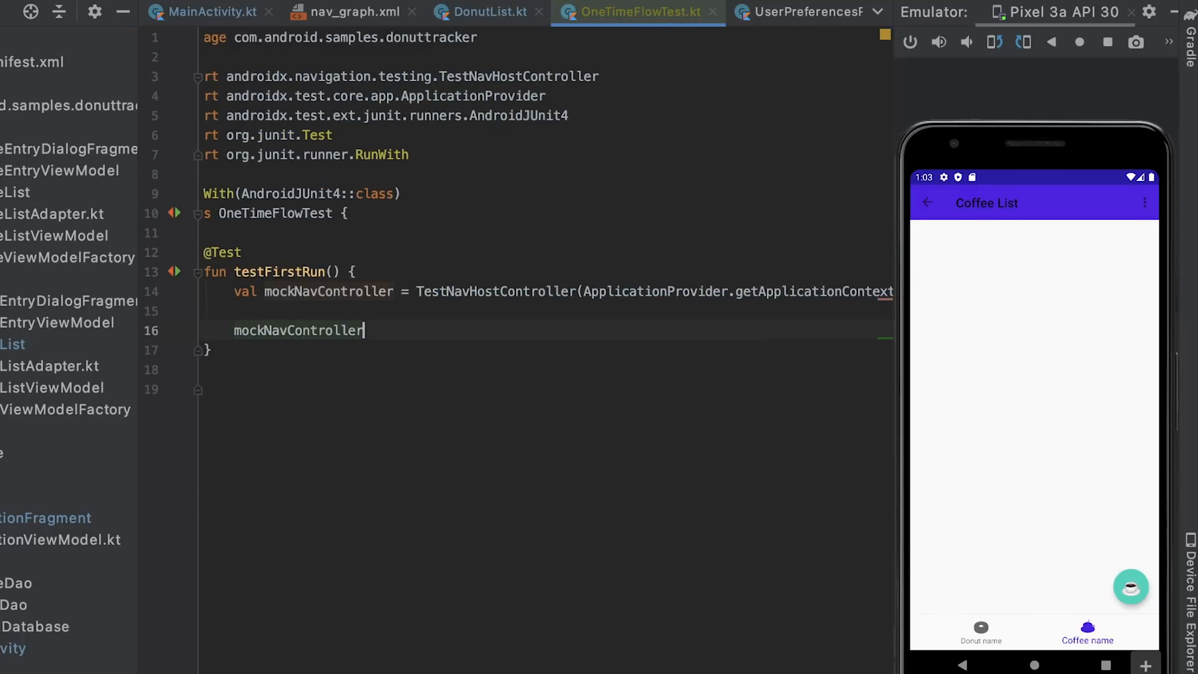
text(.setGraph(R.navigation.nav_graph)
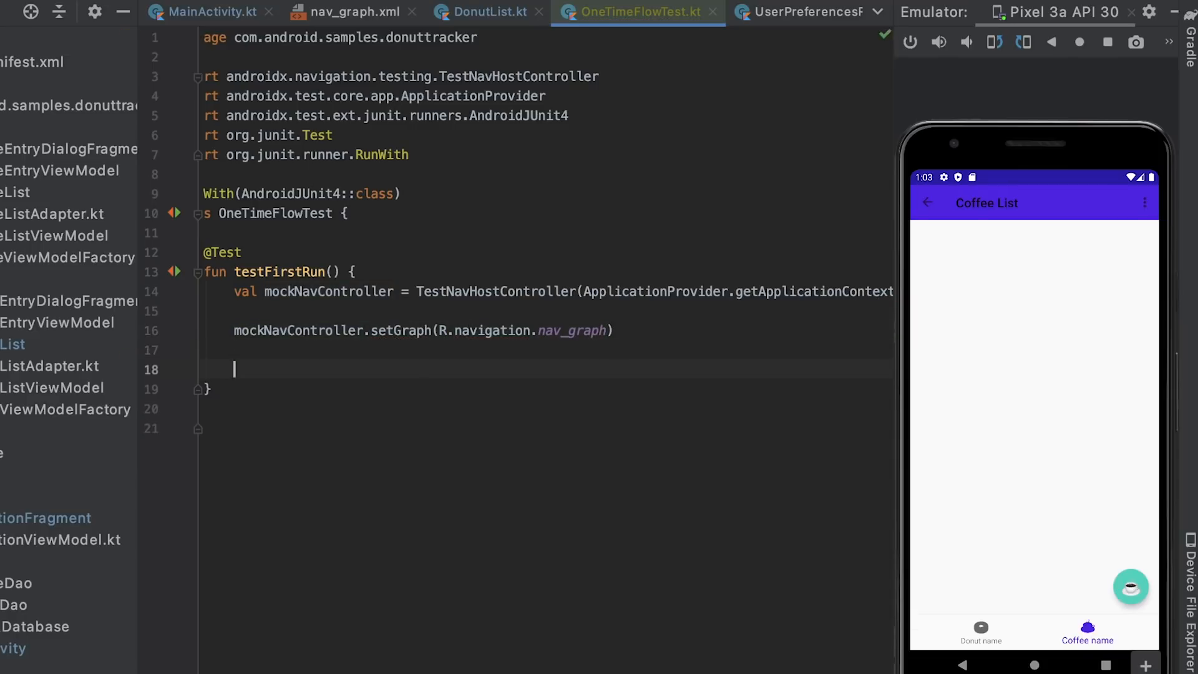
text(val scenario = launchFragmentInContainer {)
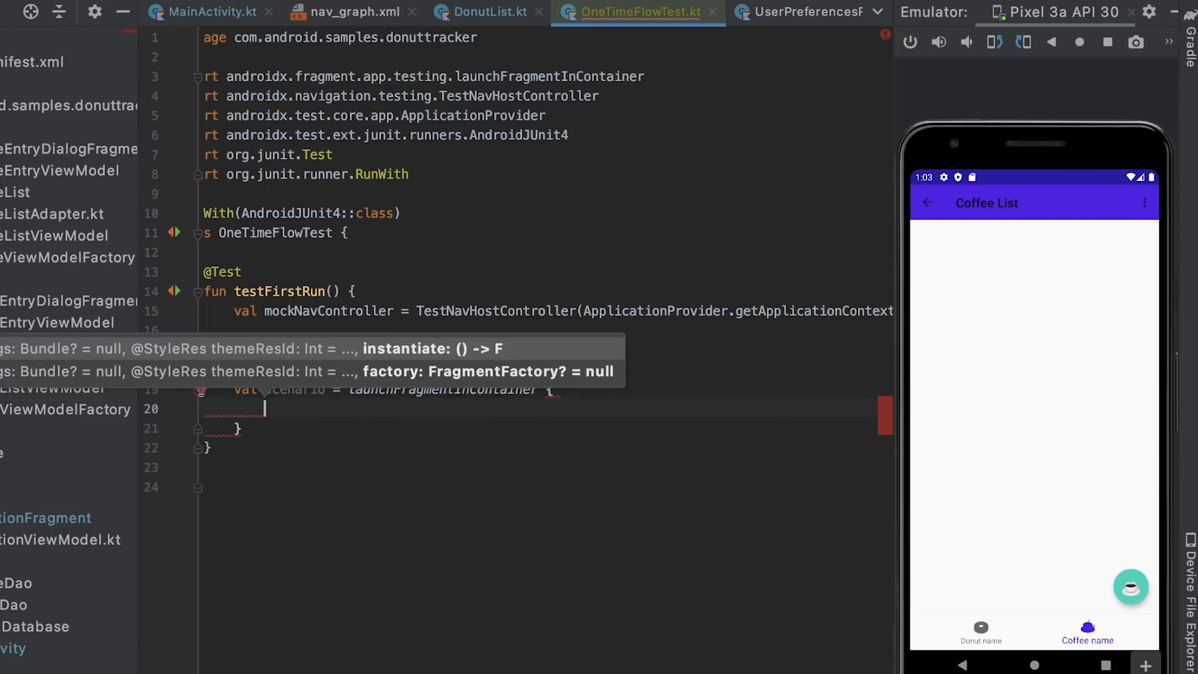
Step: Launch DonutList with the mock nav controller attached and assert currentDestination is selectionFragment
text(DonutList())
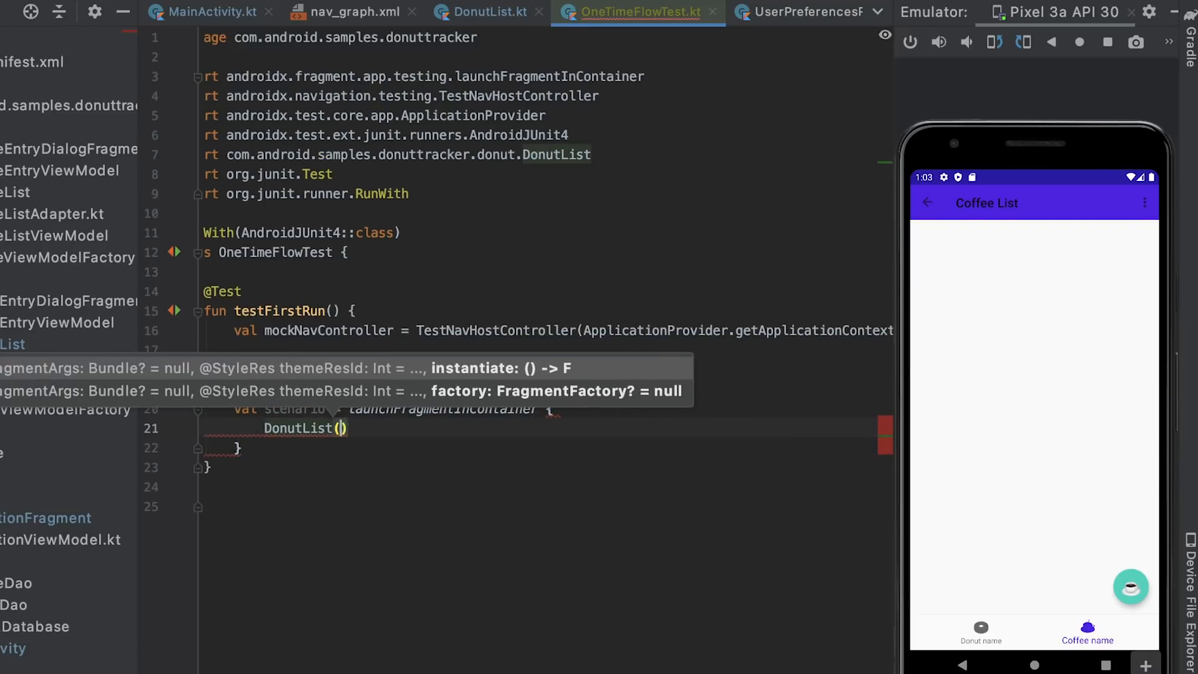
text(.also { fragment ->)
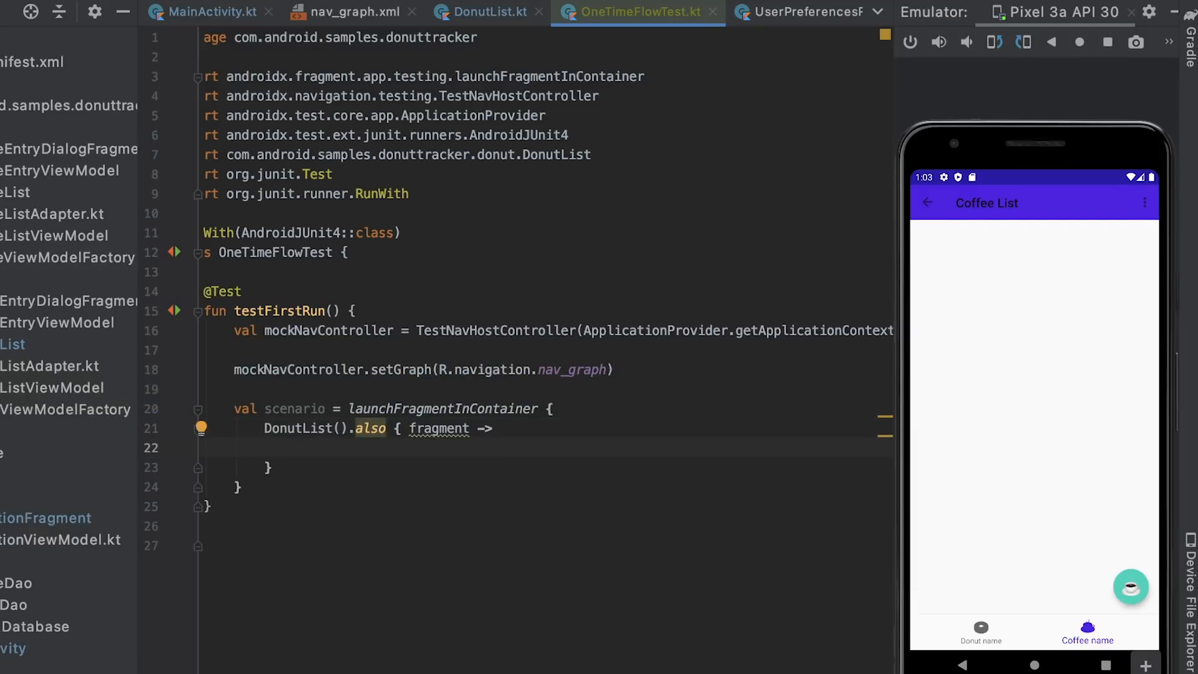
text(fragment.viewLifecycleOwnerLiveData.observeForever{ viewLifecycleOwner ->)
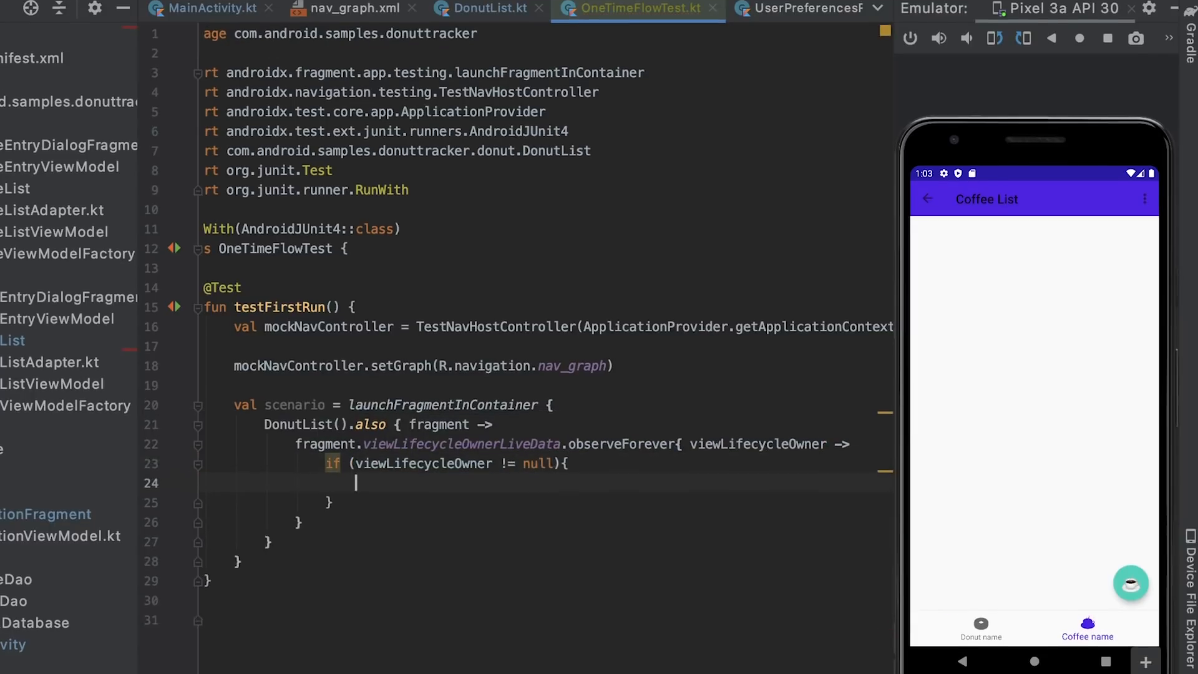
text(Navigation.setViewNavController(fragment.requireView(), mockNavCont)
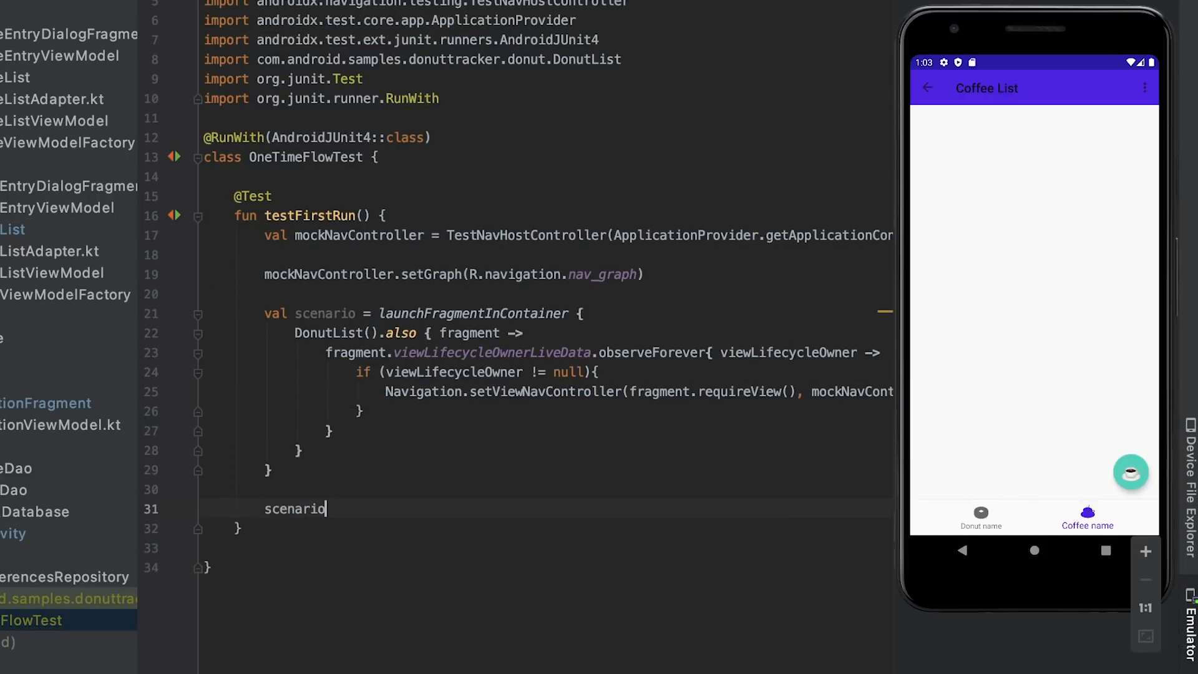
text(asse)
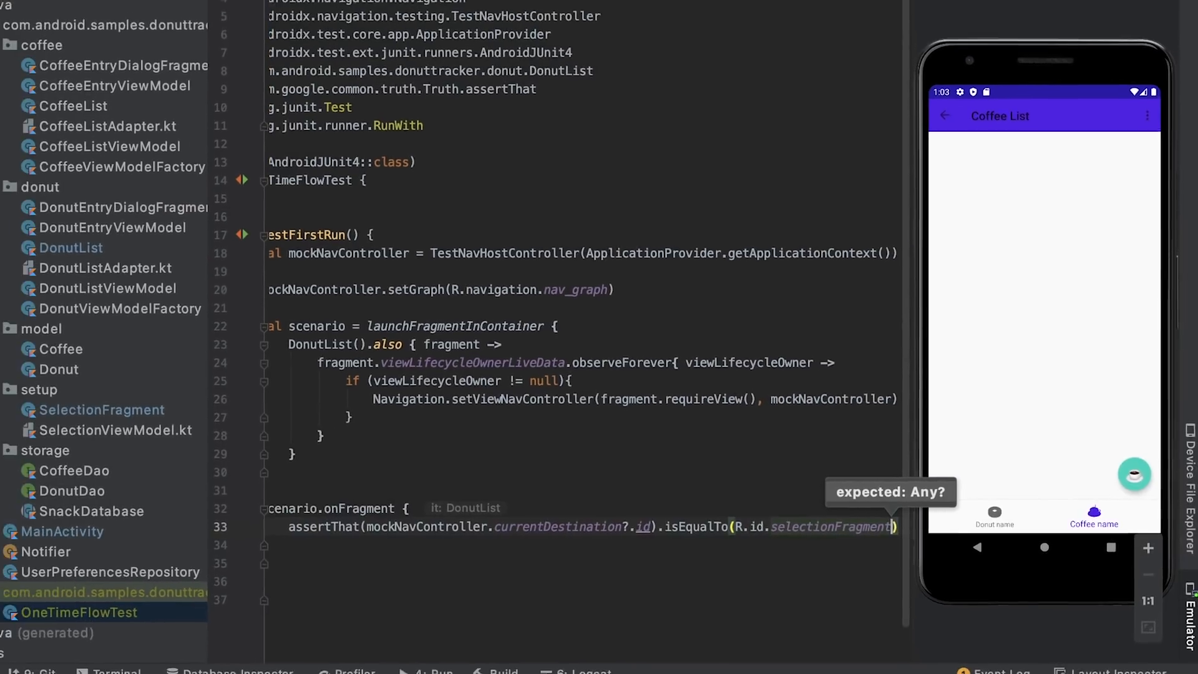
Step: Run the OneTimeFlowTest instrumented test from its context menu
right_click(78, 612)
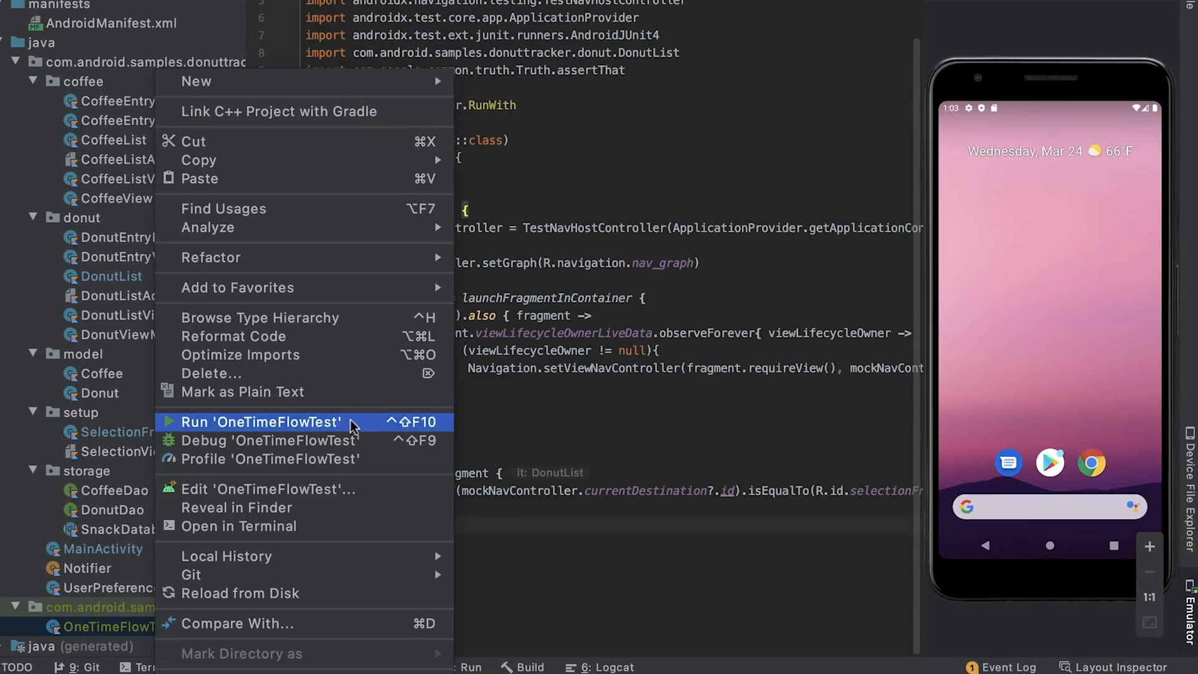
click(261, 421)
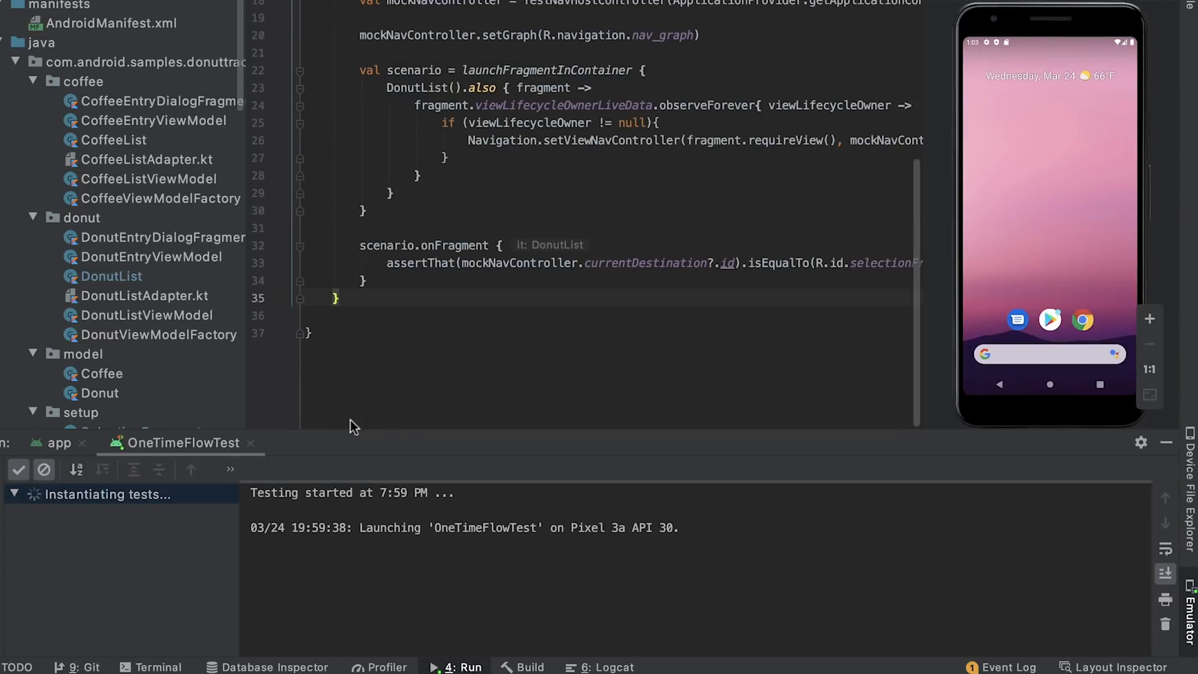